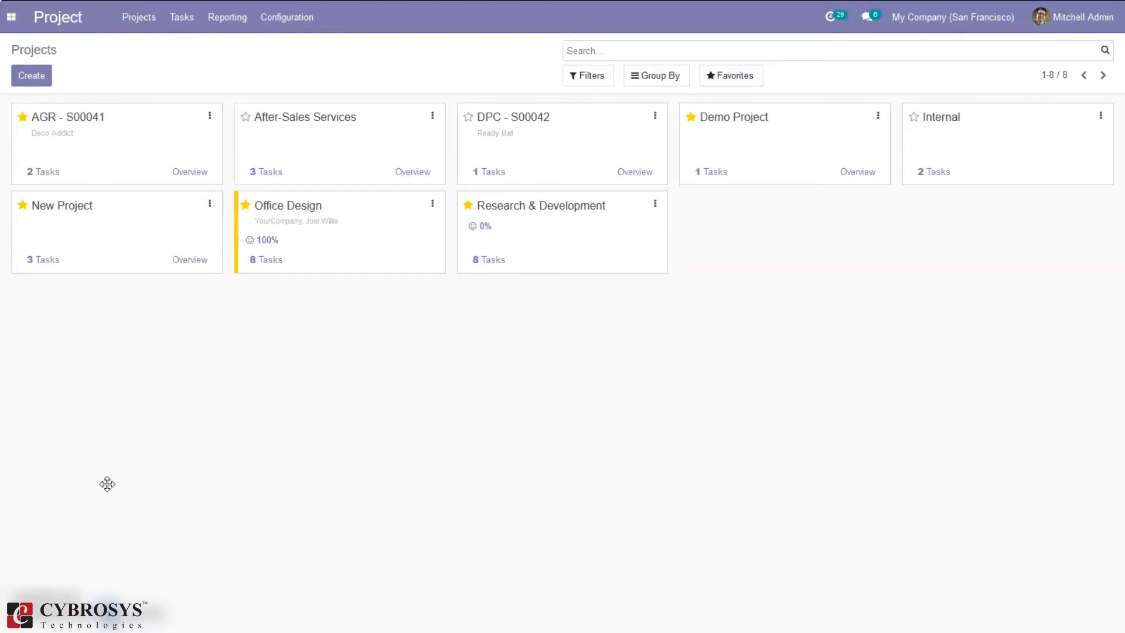
- Create a new project named 'Demo new' with Billable left unchecked
{"action": "left_click", "coordinate": [12, 16]}
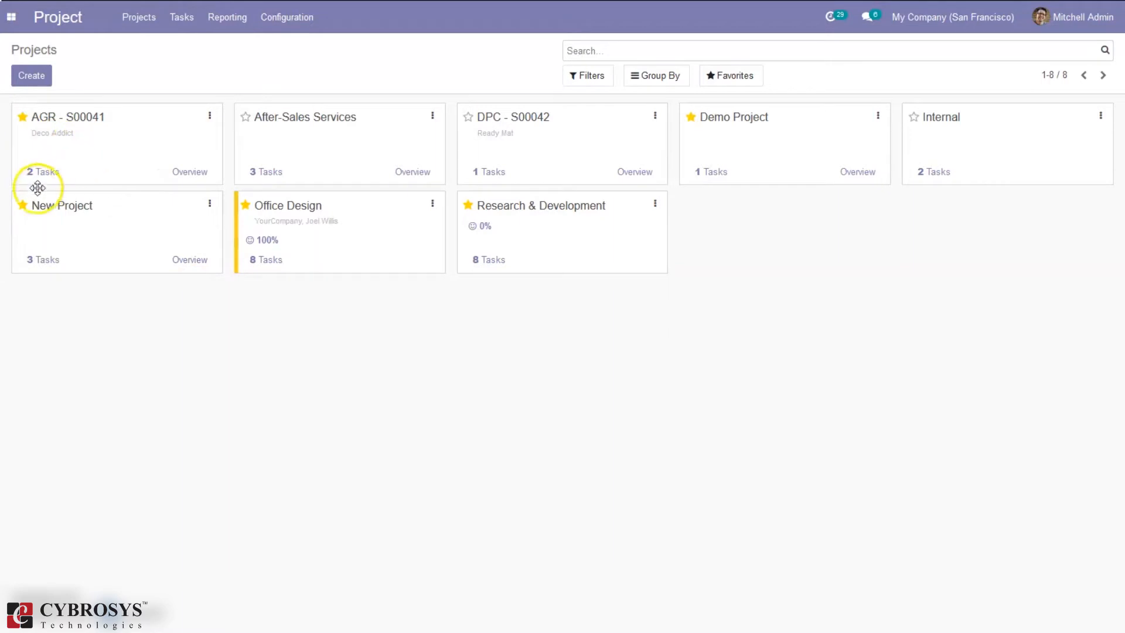
{"action": "mouse_move", "coordinate": [126, 86]}
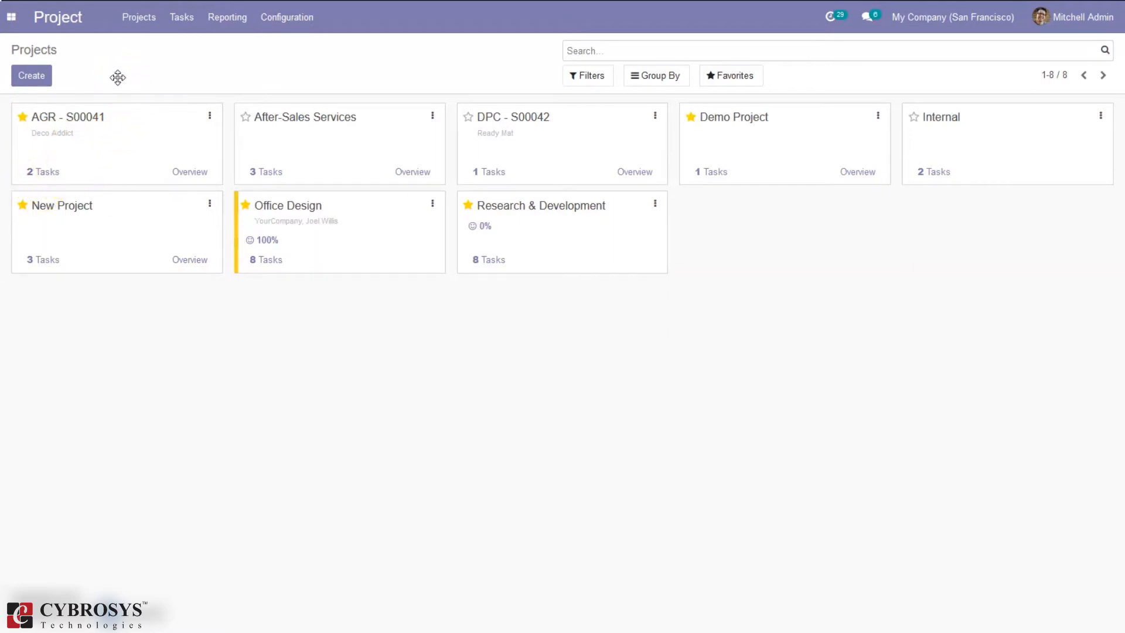
{"action": "left_click", "coordinate": [30, 75]}
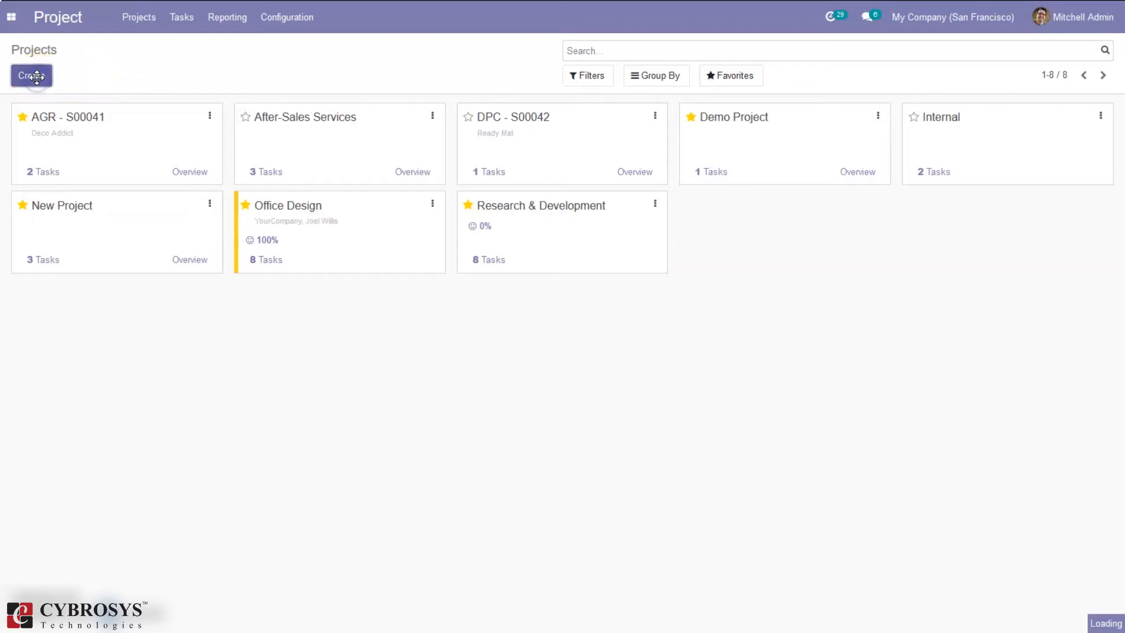
{"action": "left_click", "coordinate": [31, 75]}
{"action": "type", "text": "Demo new"}
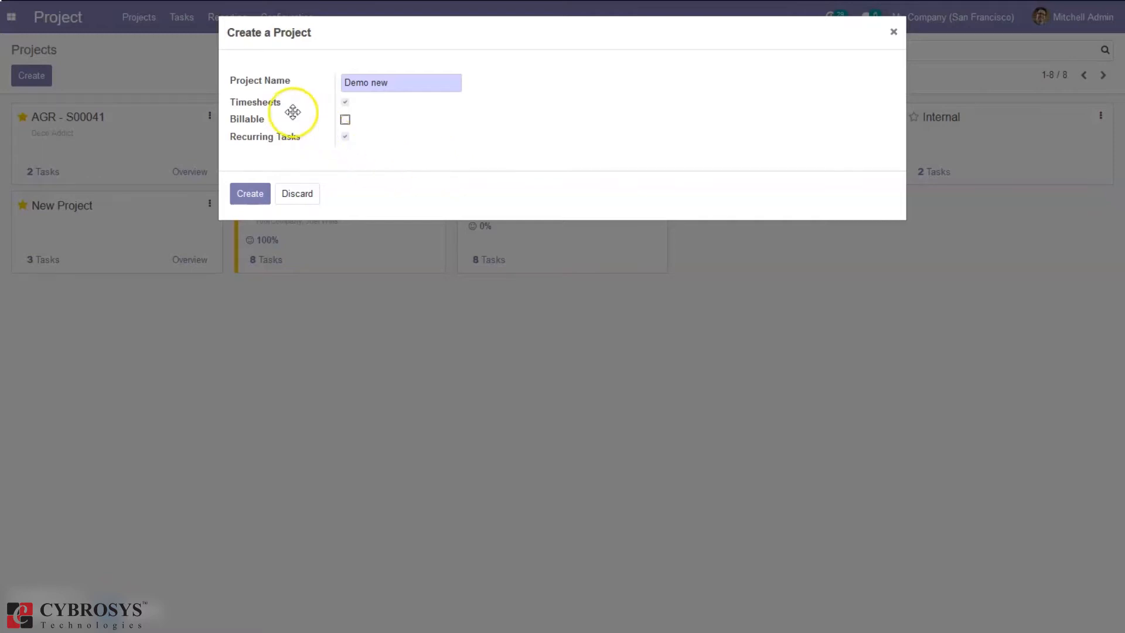
{"action": "mouse_move", "coordinate": [317, 156]}
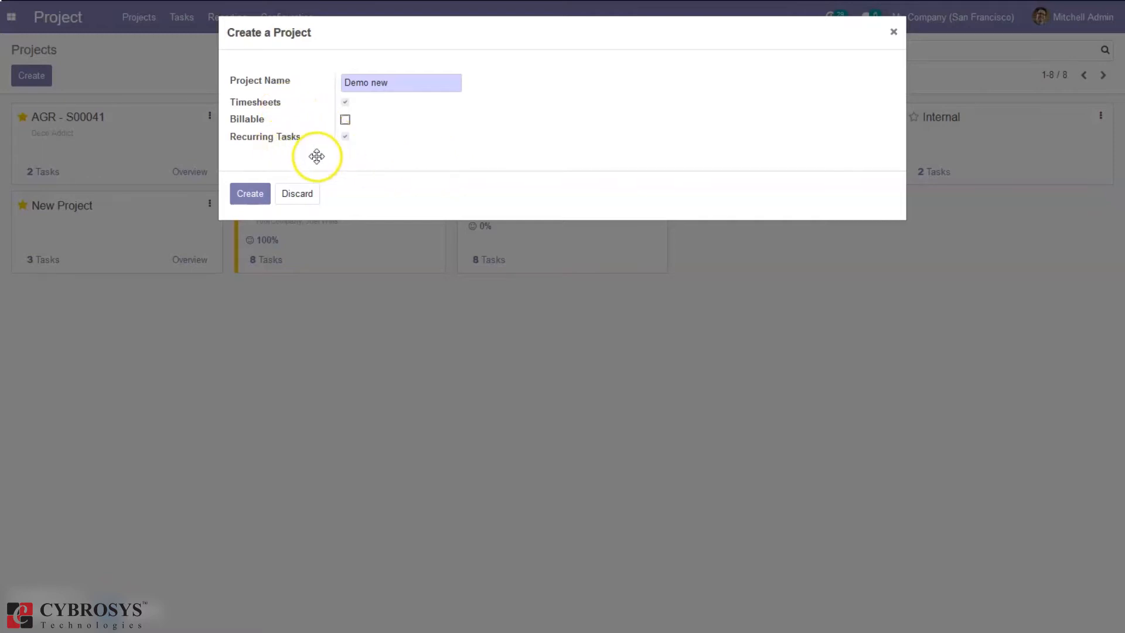
{"action": "mouse_move", "coordinate": [341, 147]}
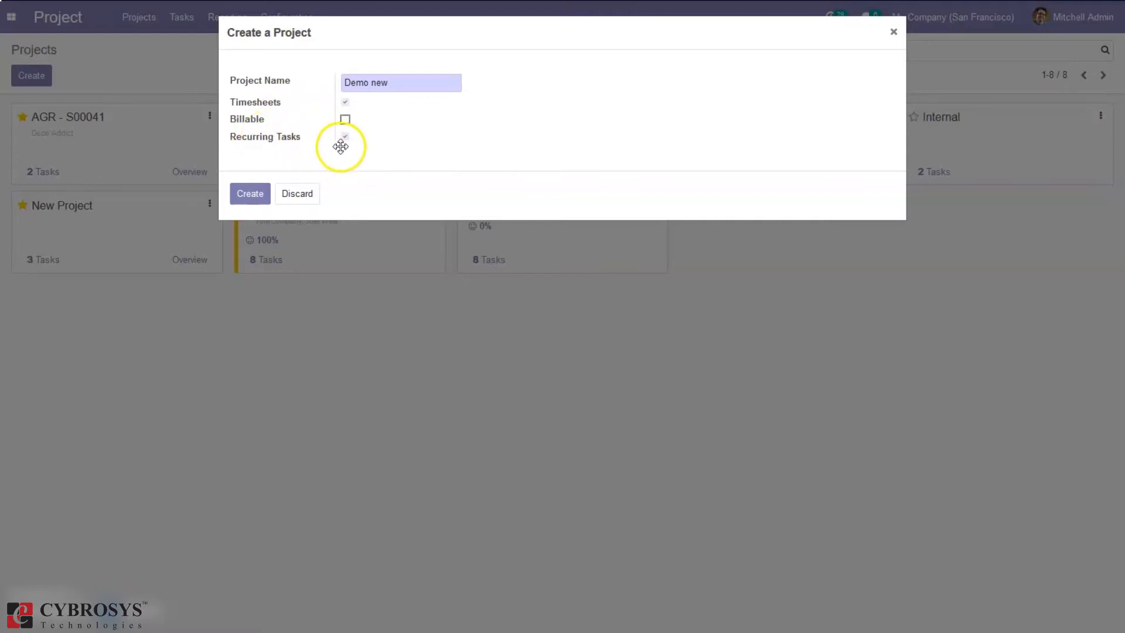
{"action": "left_click", "coordinate": [250, 193]}
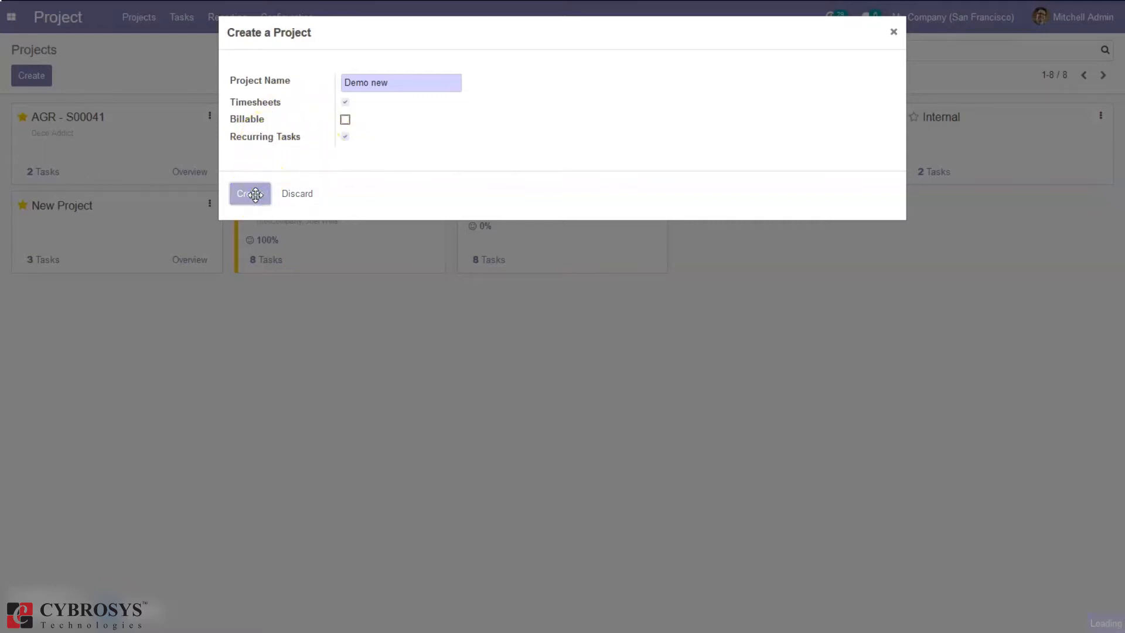
{"action": "left_click", "coordinate": [248, 194]}
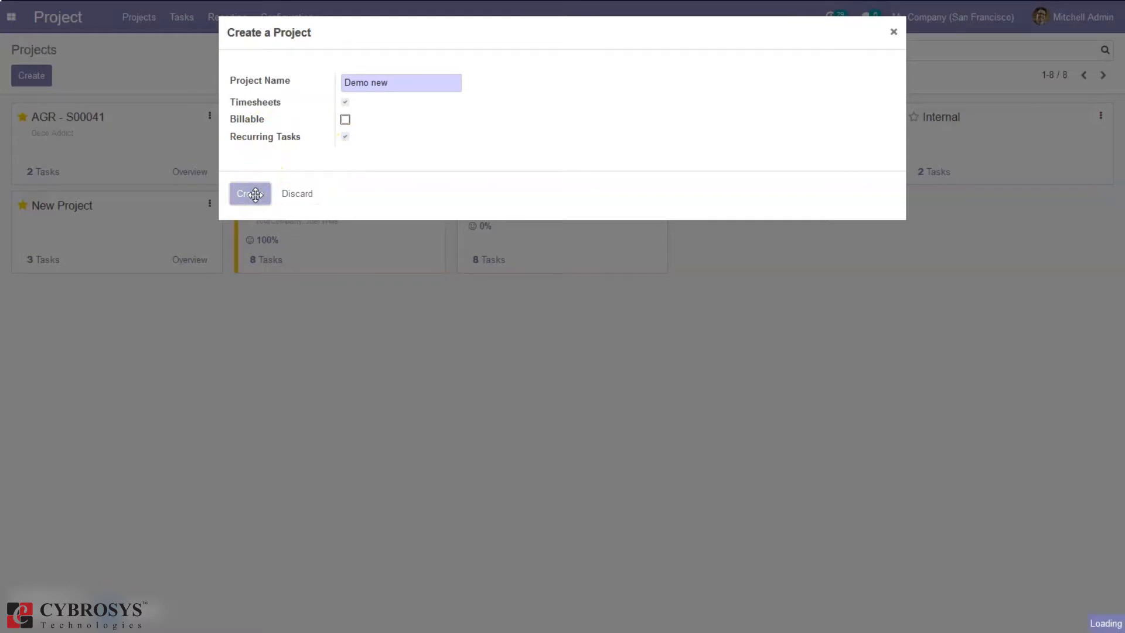
- Add the kanban columns New, Assigned and Done to the Demo new board
{"action": "left_click", "coordinate": [248, 193]}
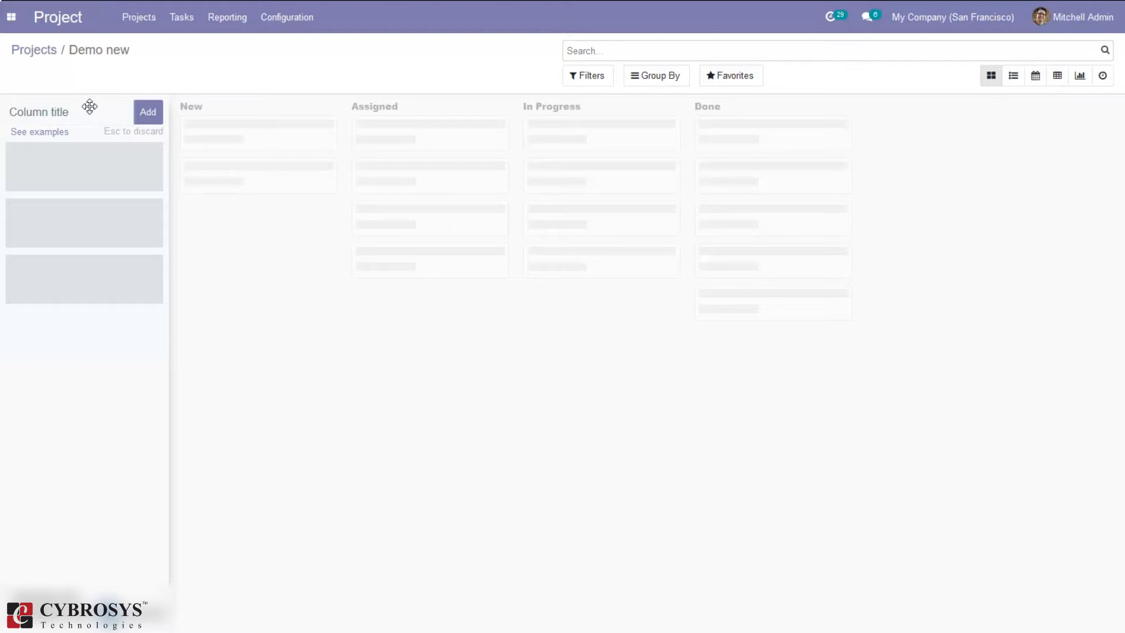
{"action": "type", "text": "New"}
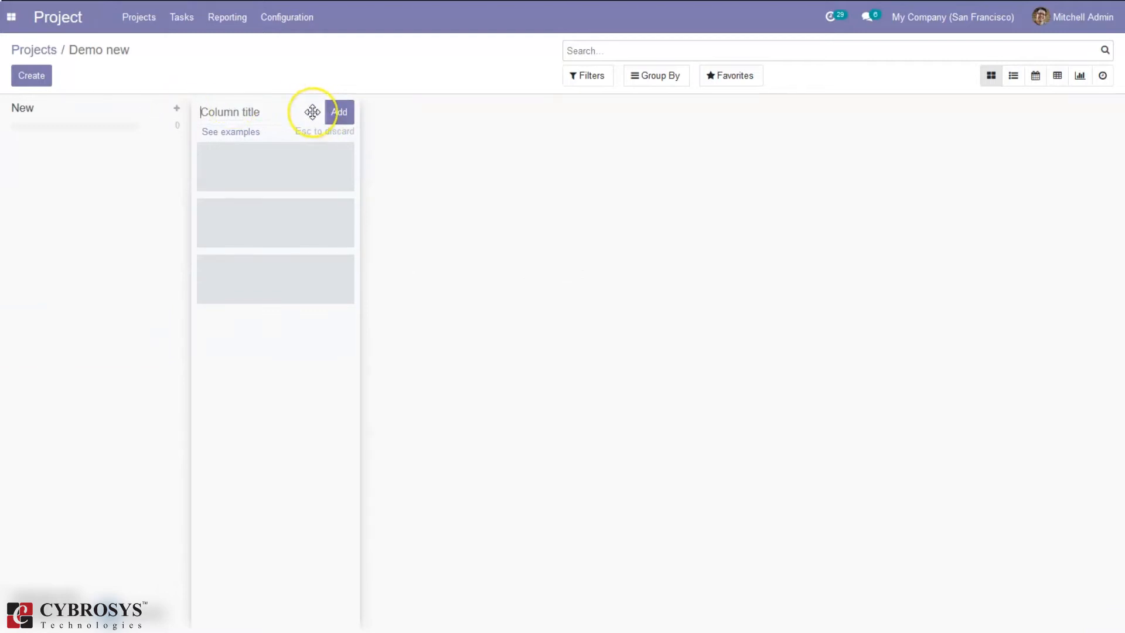
{"action": "type", "text": "Assigne"}
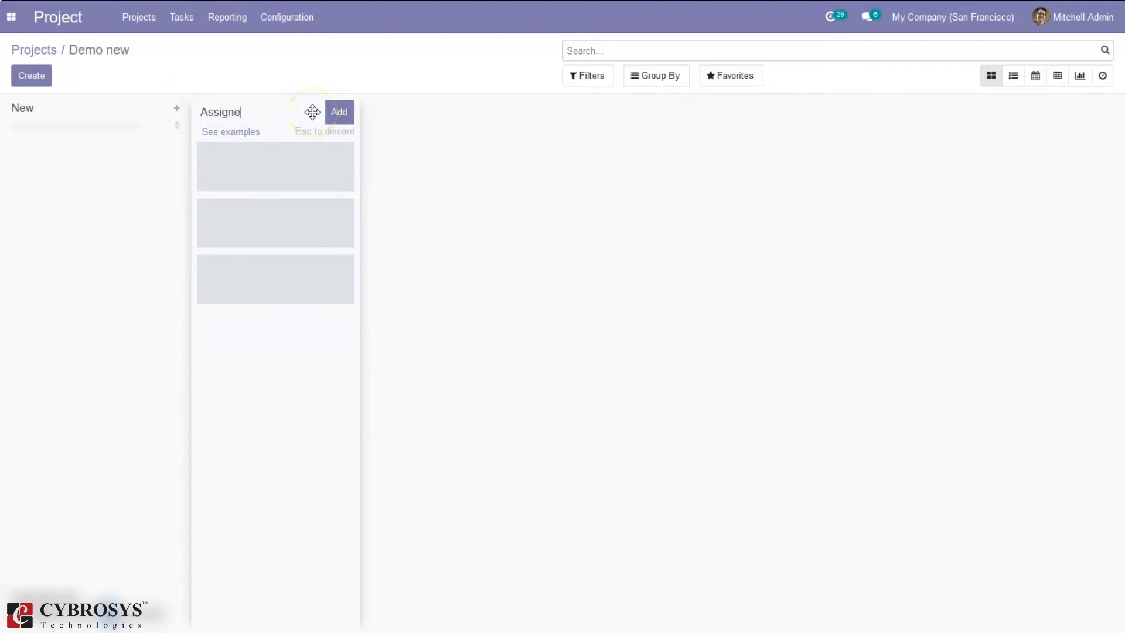
{"action": "left_click", "coordinate": [339, 112]}
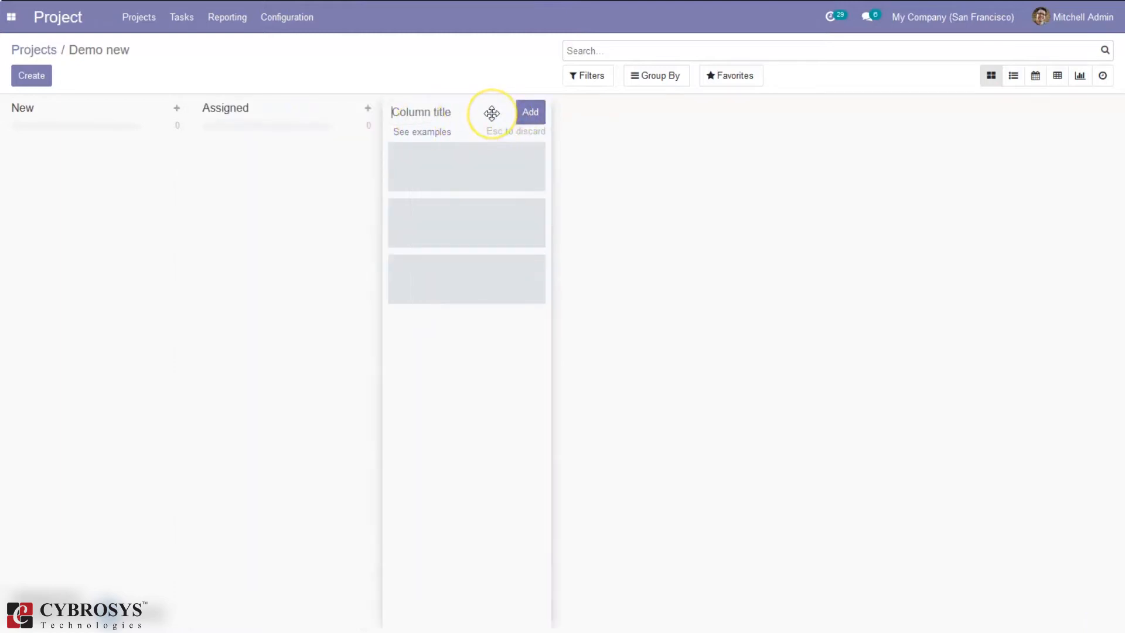
{"action": "type", "text": "Done"}
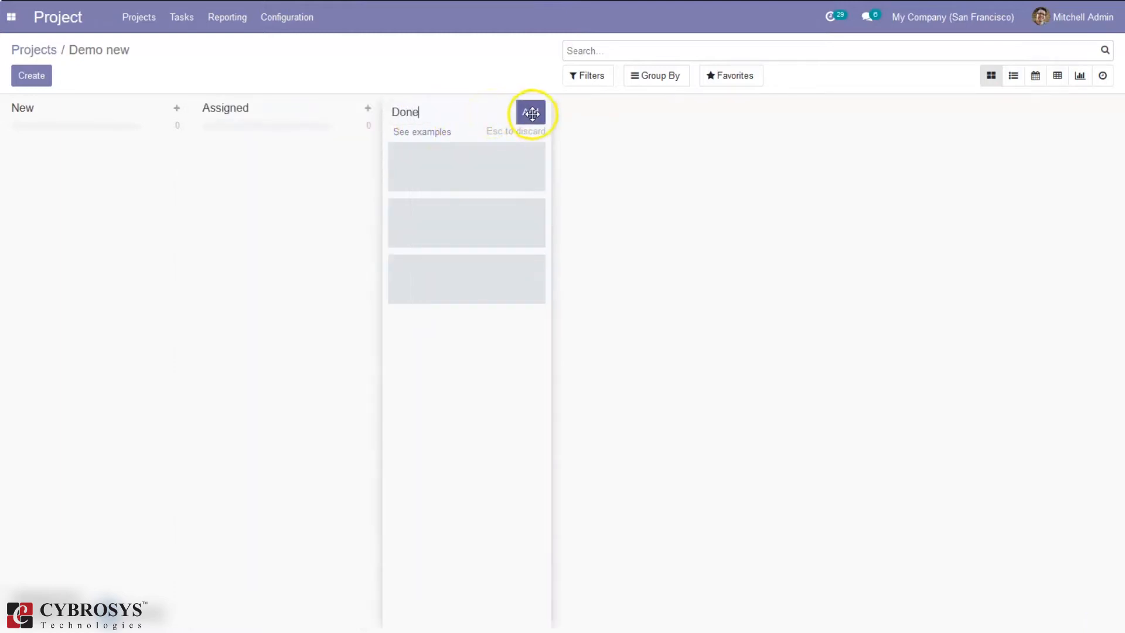
{"action": "left_click", "coordinate": [531, 114]}
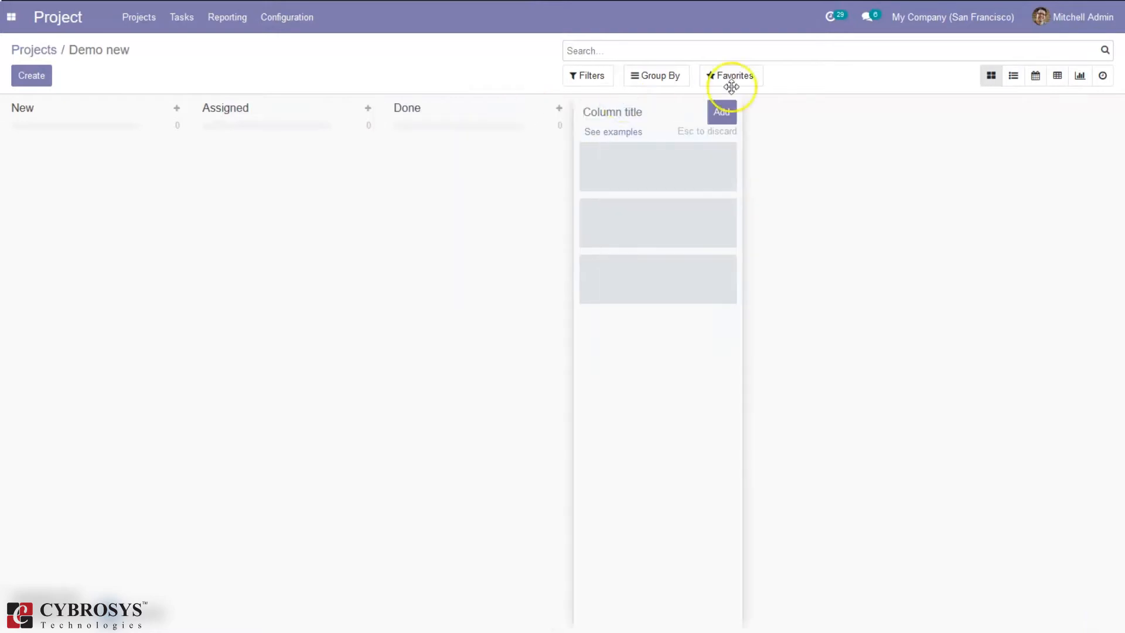
{"action": "mouse_move", "coordinate": [634, 111]}
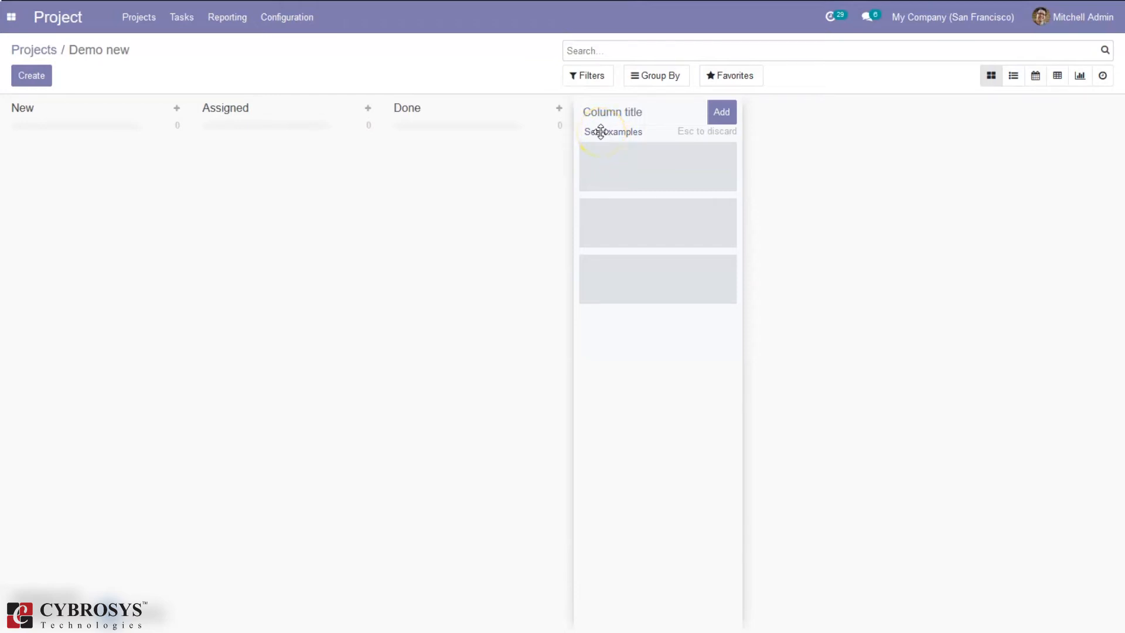
- Browse the Kanban Examples (Digital Marketing, Consulting, Design) and close without applying one
{"action": "left_click", "coordinate": [612, 133]}
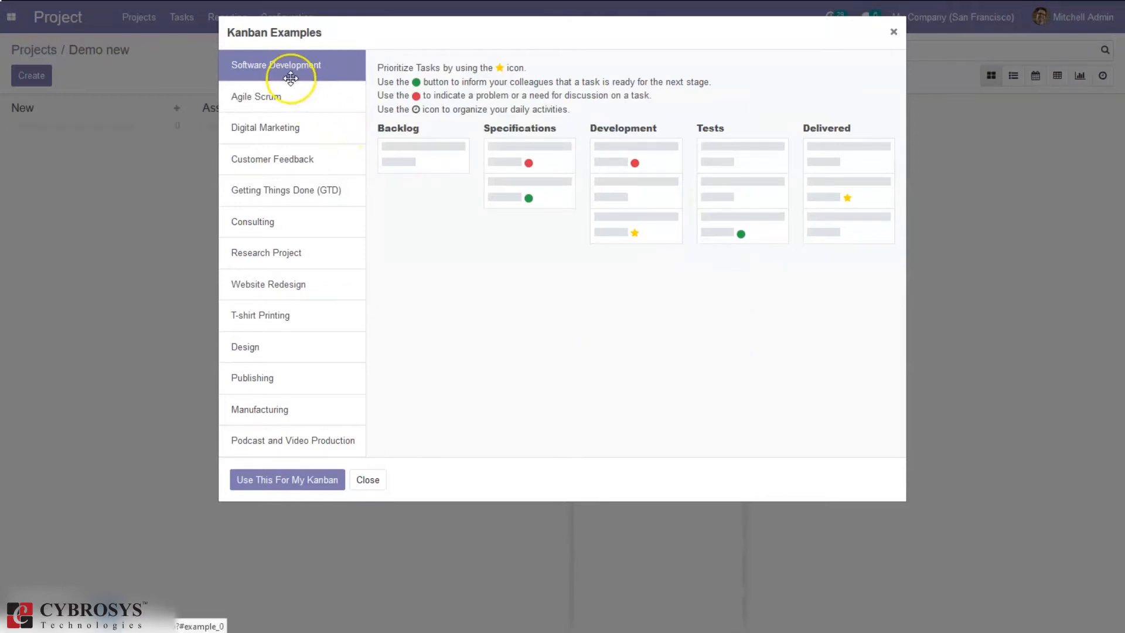
{"action": "mouse_move", "coordinate": [549, 131]}
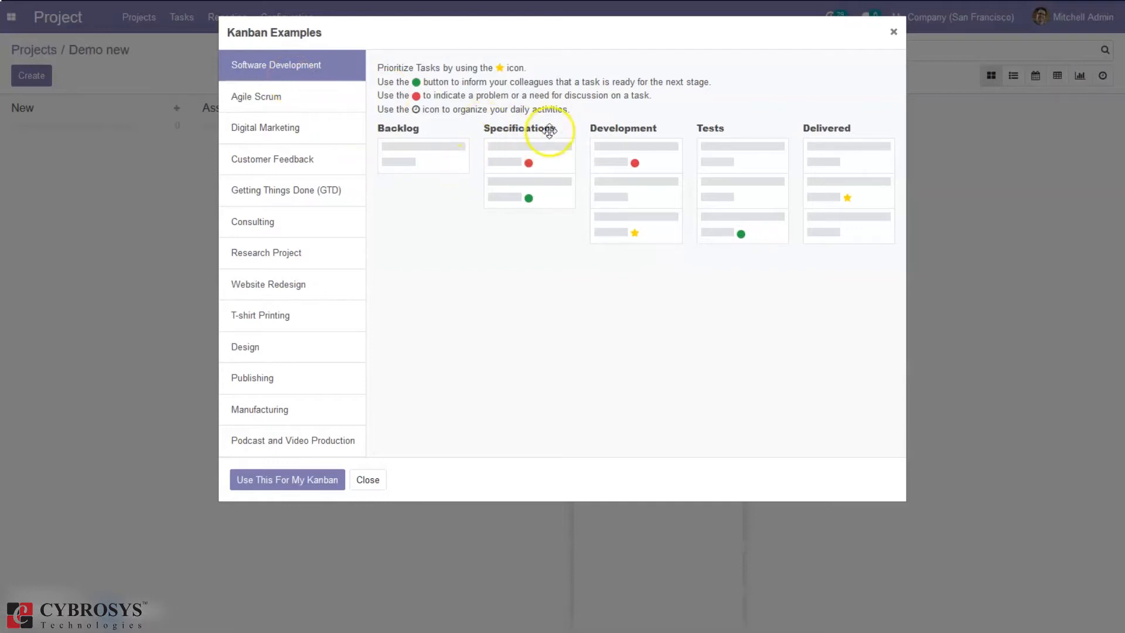
{"action": "left_click", "coordinate": [265, 126]}
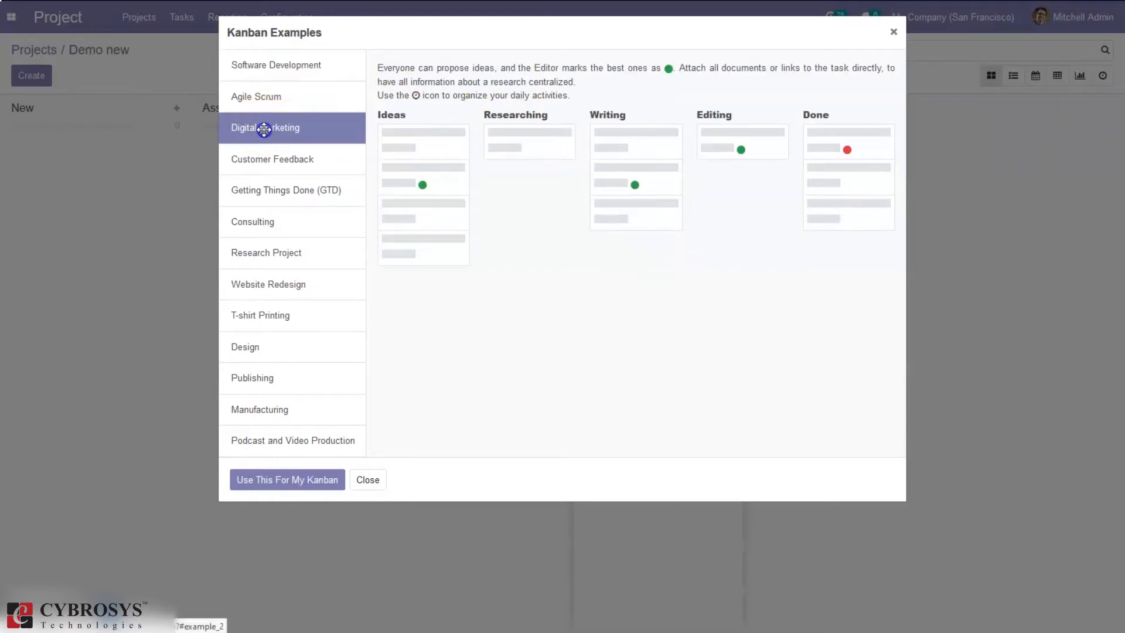
{"action": "left_click", "coordinate": [253, 222]}
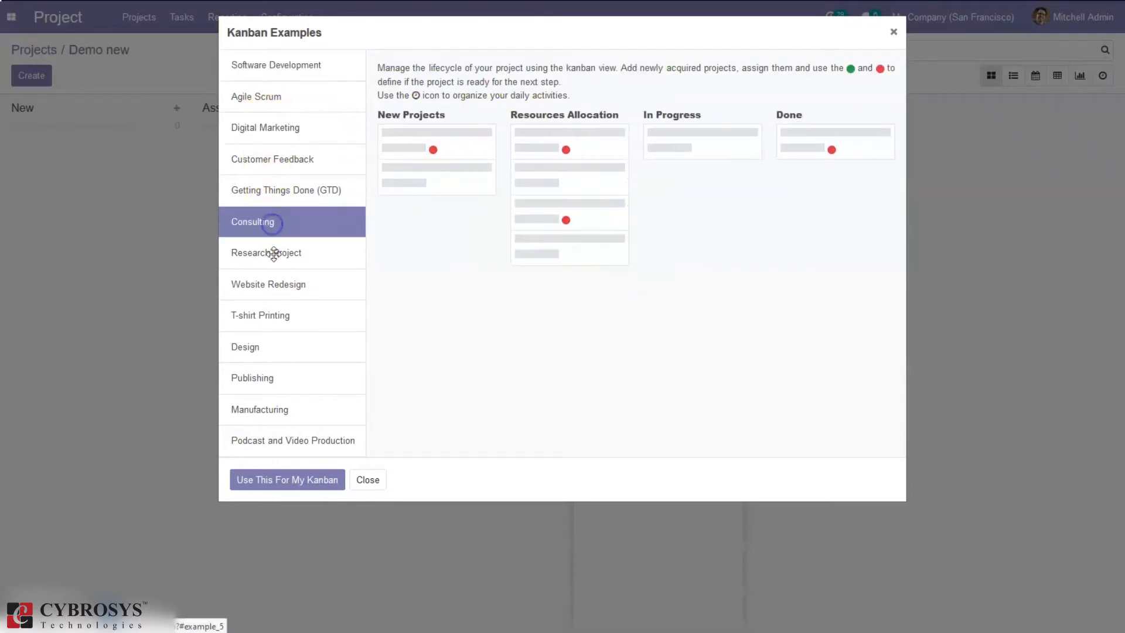
{"action": "left_click", "coordinate": [245, 347]}
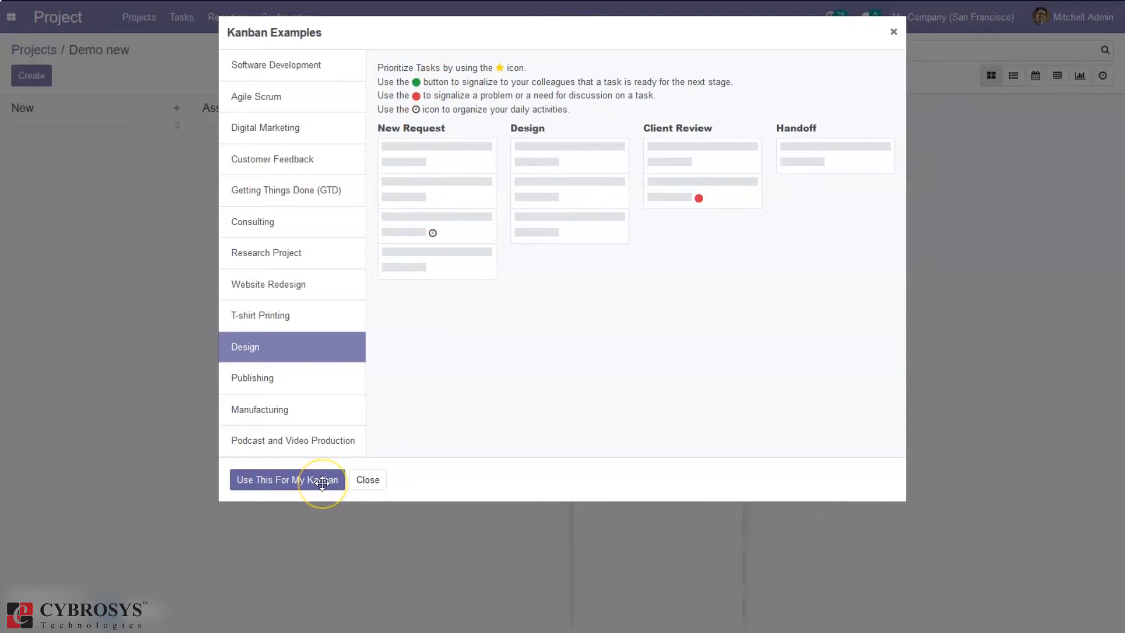
{"action": "mouse_move", "coordinate": [411, 392]}
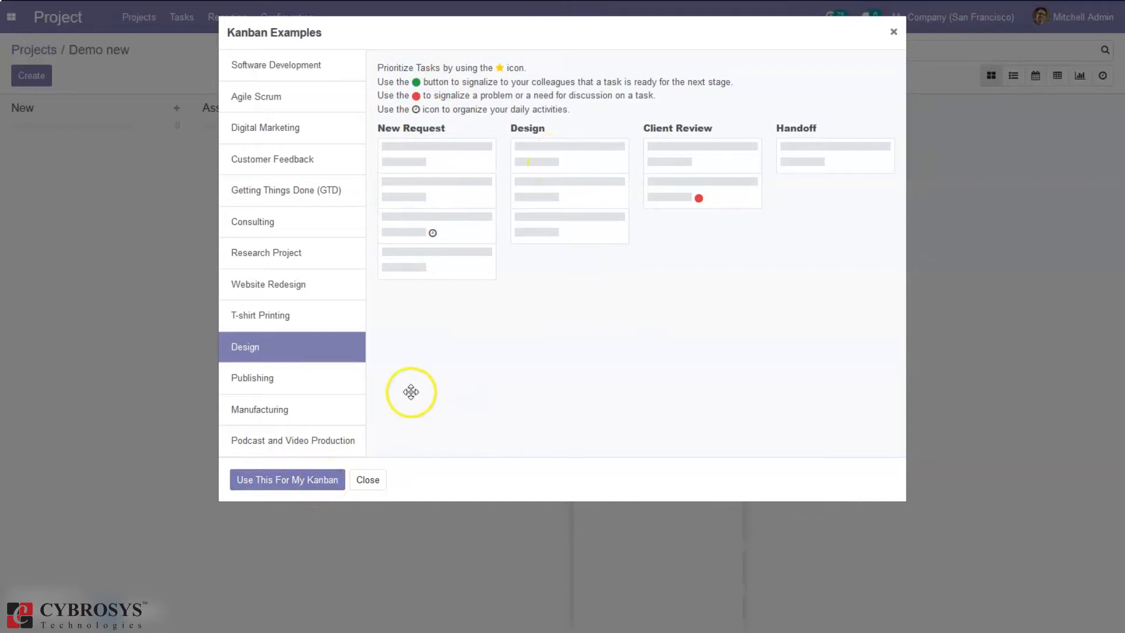
{"action": "left_click", "coordinate": [367, 480]}
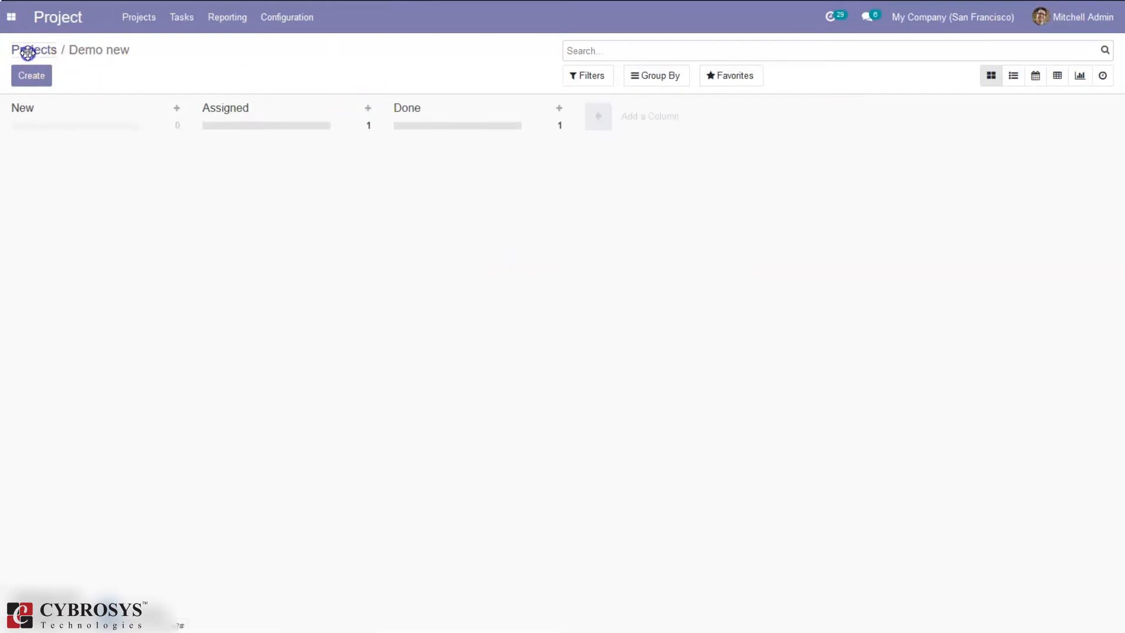
- Return to the Projects overview and reopen the Demo new task board
{"action": "left_click", "coordinate": [33, 49]}
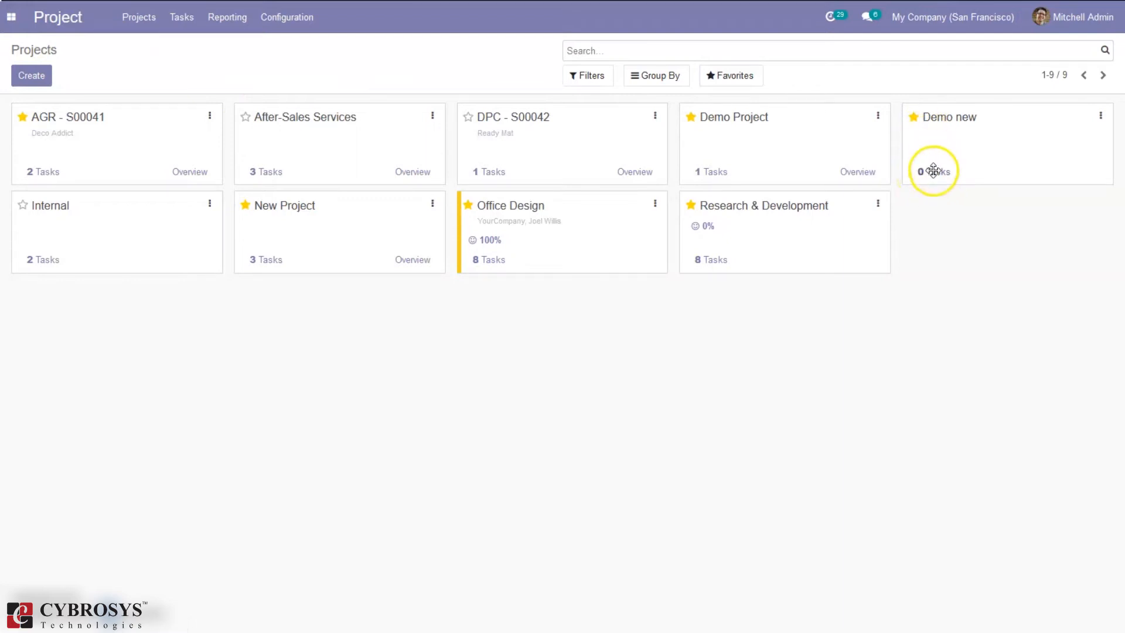
{"action": "left_click", "coordinate": [932, 171]}
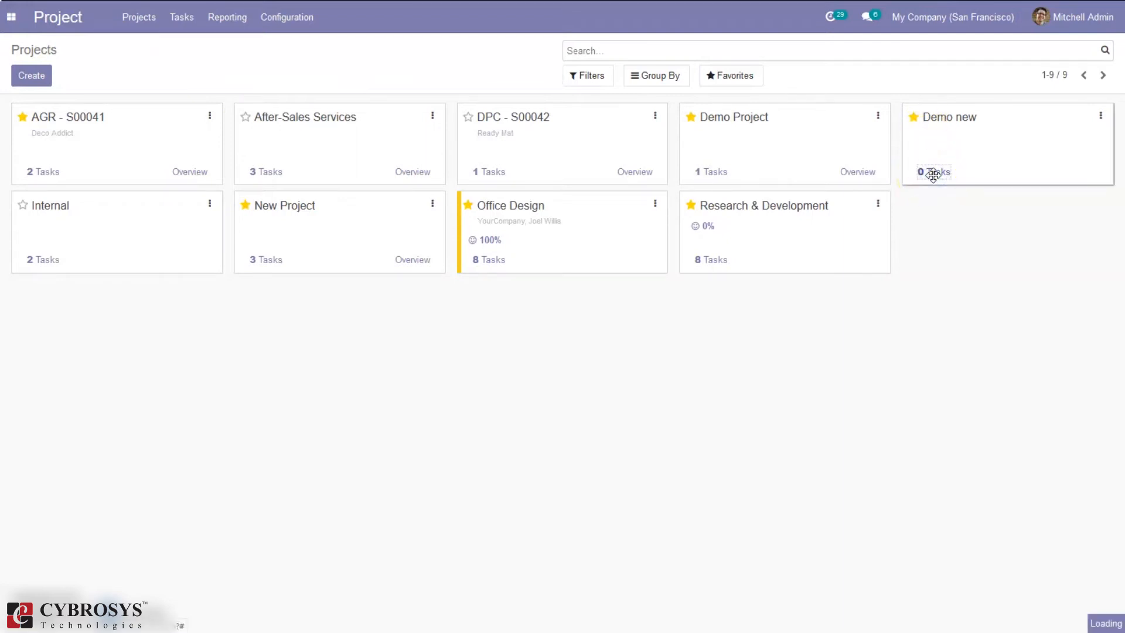
{"action": "left_click", "coordinate": [935, 172]}
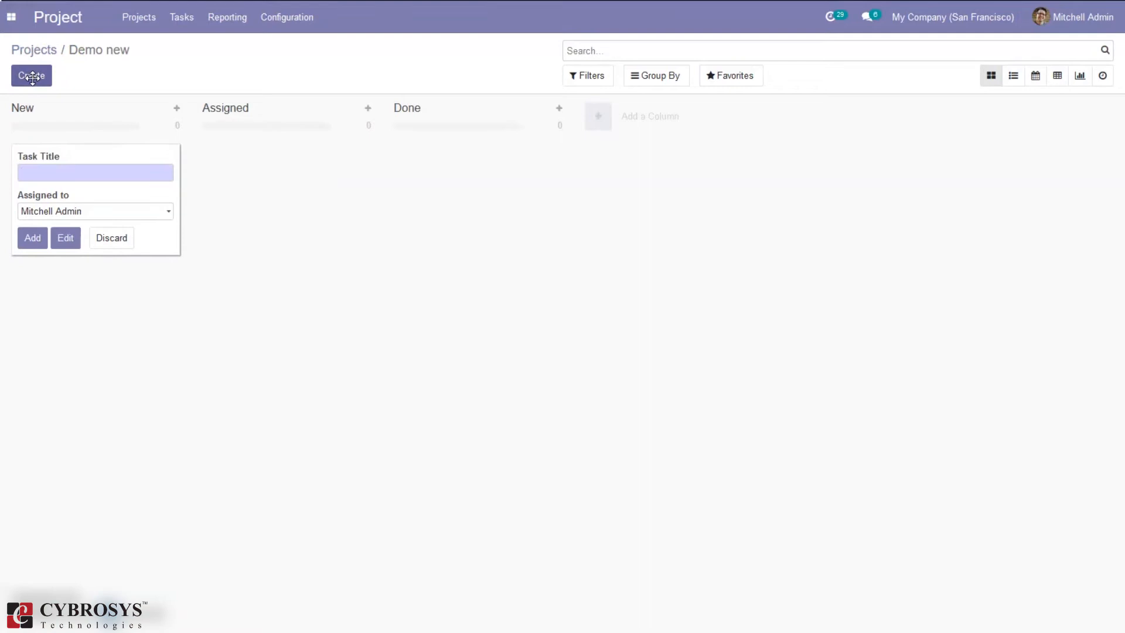
{"action": "mouse_move", "coordinate": [95, 172]}
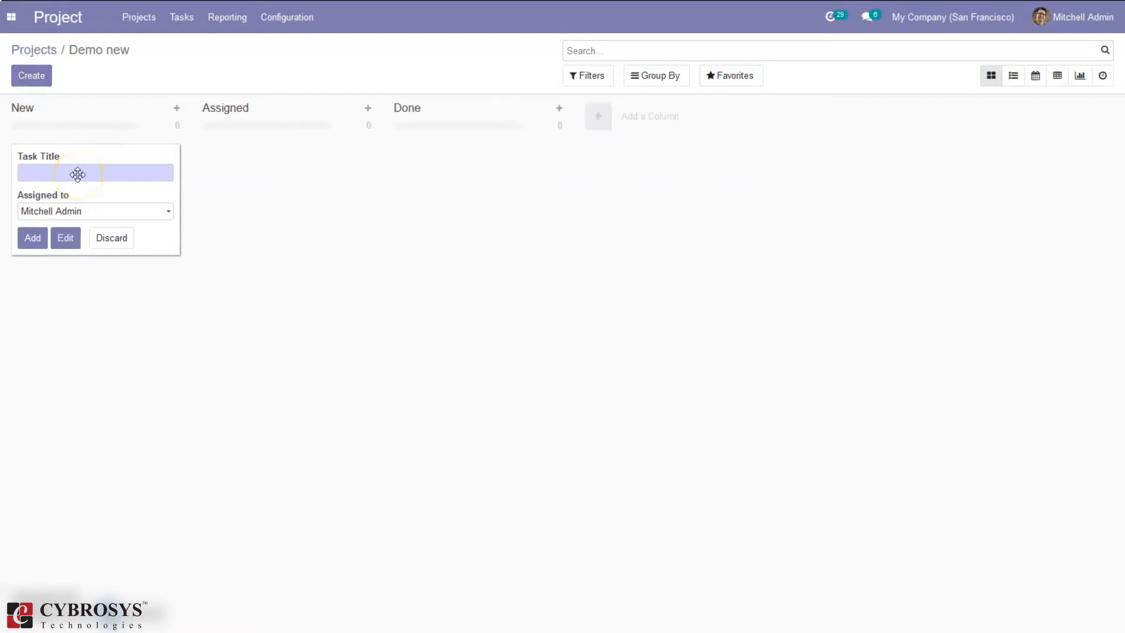
- Add a task named 'Test' to the New stage and dismiss the quick-create form
{"action": "type", "text": "Test"}
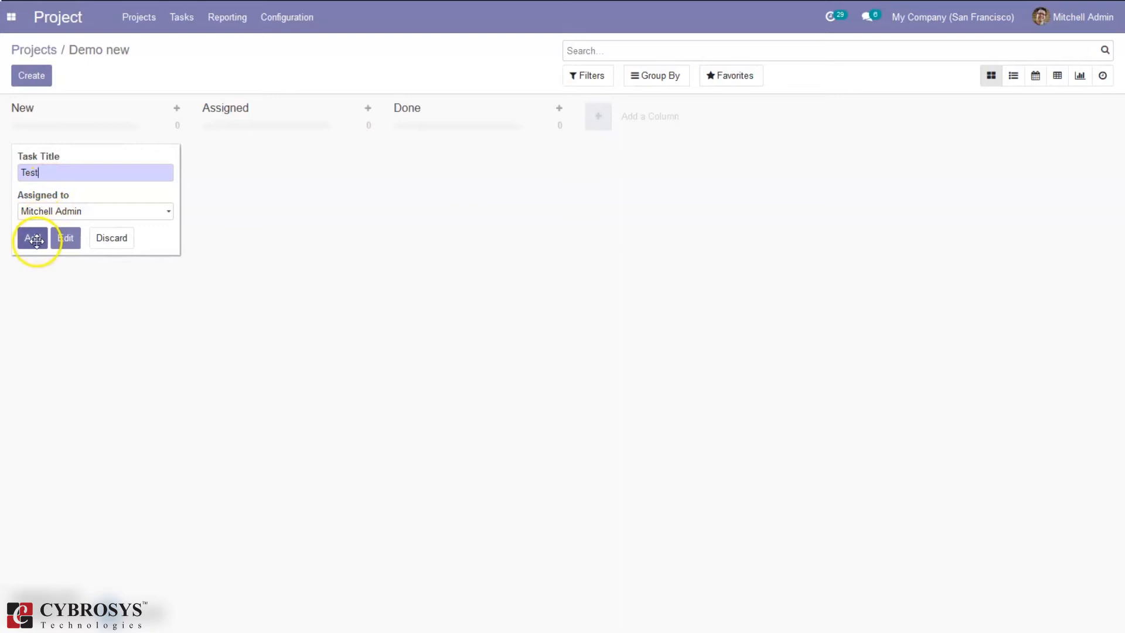
{"action": "left_click", "coordinate": [33, 238]}
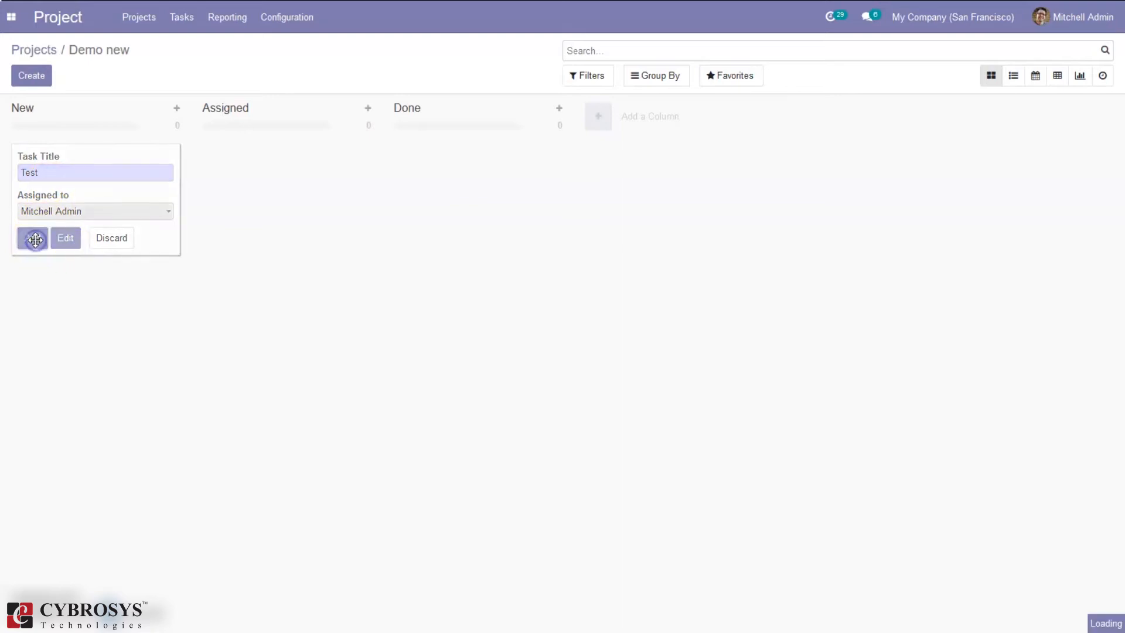
{"action": "left_click", "coordinate": [33, 237]}
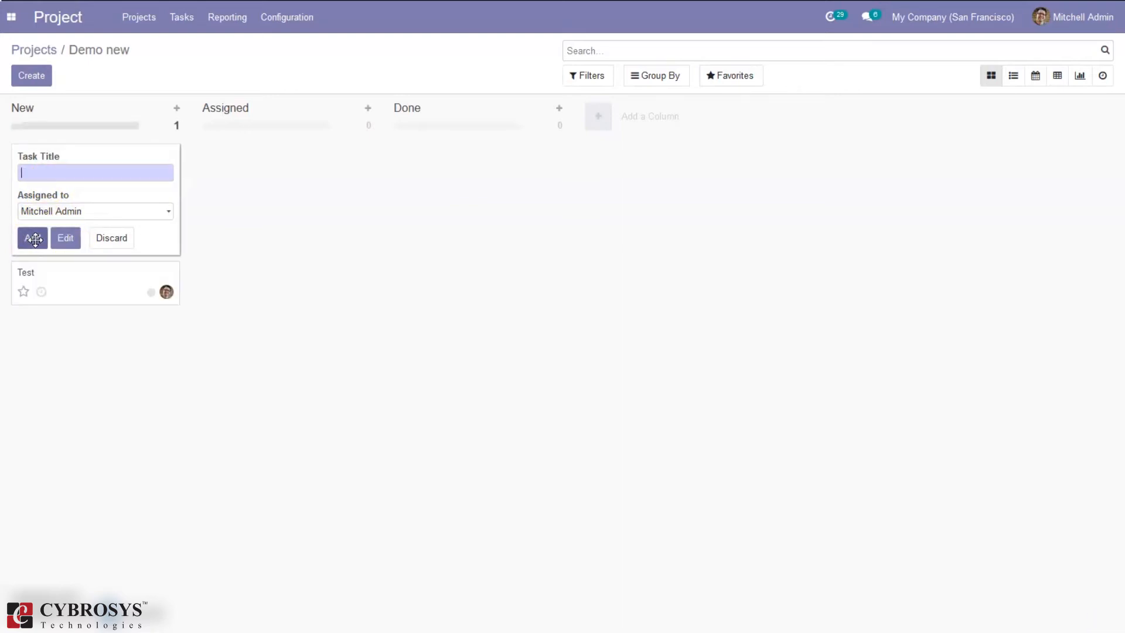
{"action": "left_click", "coordinate": [110, 238]}
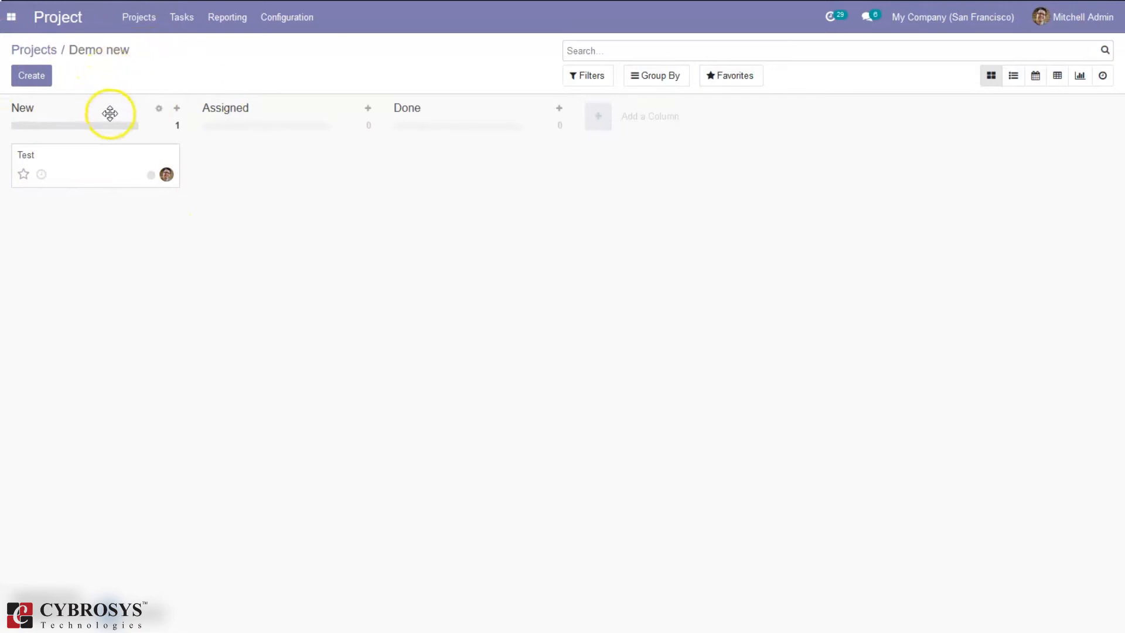
{"action": "mouse_move", "coordinate": [184, 176]}
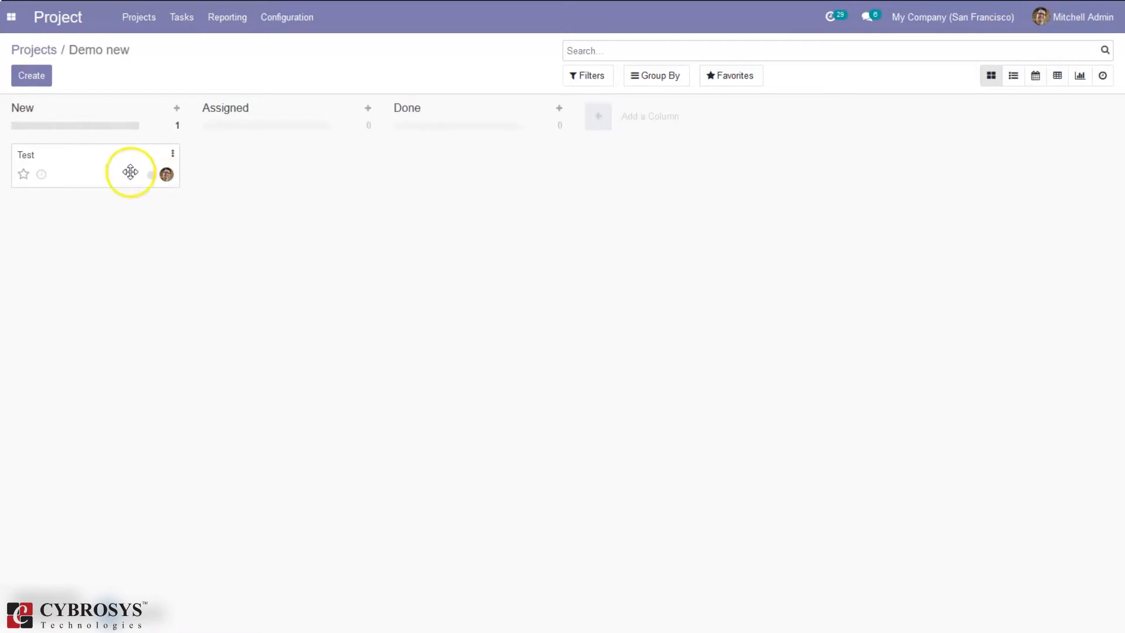
{"action": "mouse_move", "coordinate": [283, 81]}
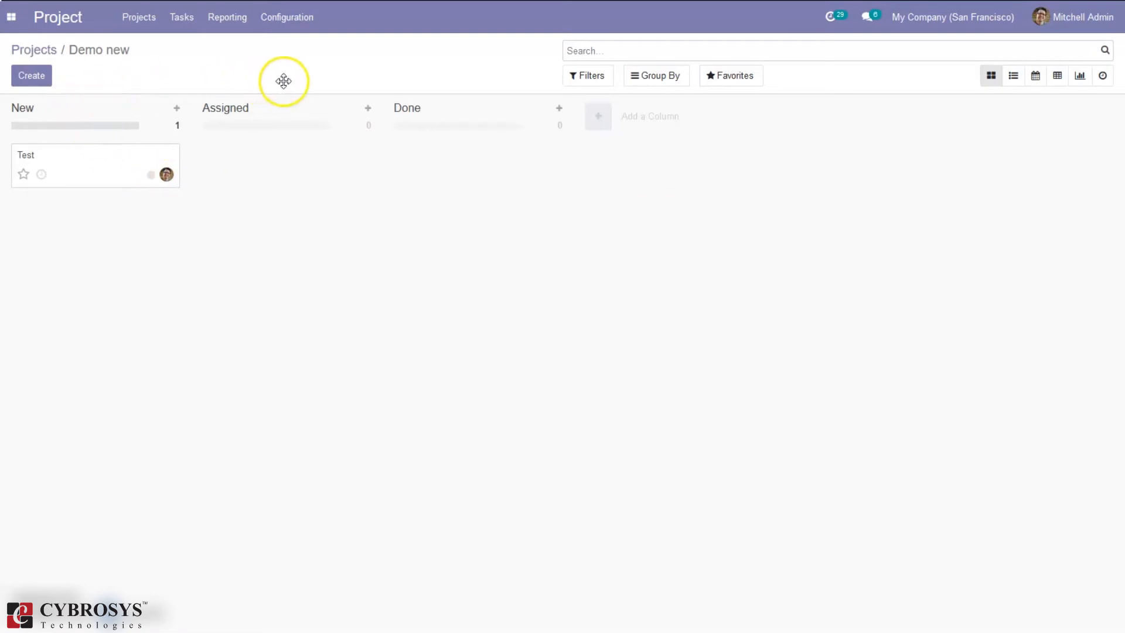
{"action": "mouse_move", "coordinate": [368, 109]}
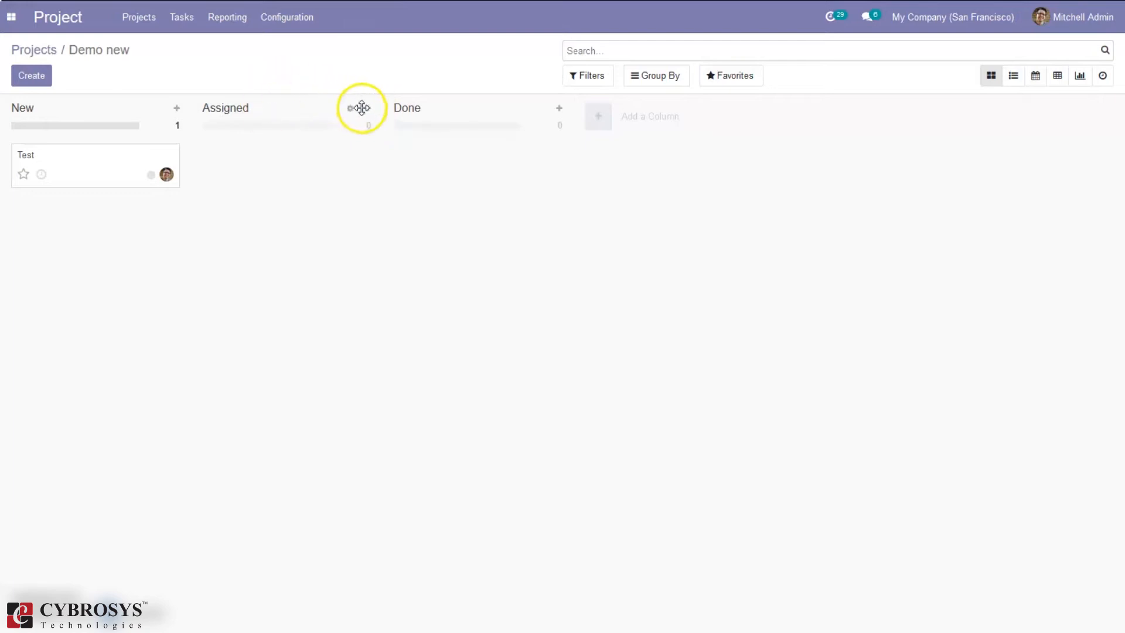
- Start a quick-create task in the Assigned column
{"action": "left_click", "coordinate": [367, 108]}
{"action": "type", "text": "Test2"}
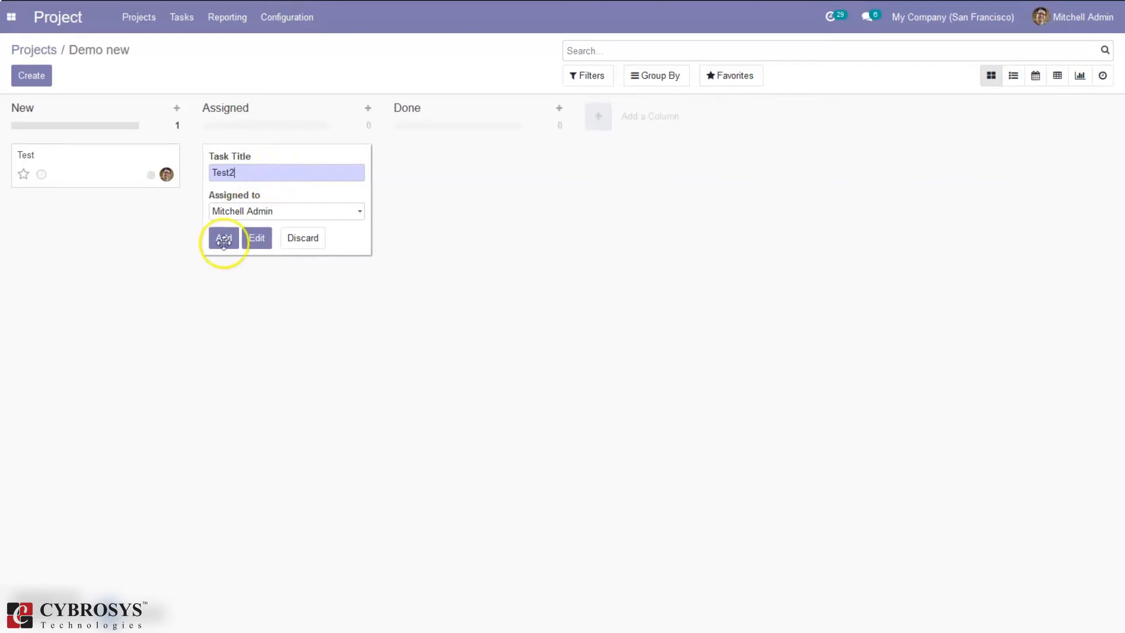
- Add the task 'Test2' to the Assigned stage and dismiss the quick-create form
{"action": "left_click", "coordinate": [223, 238]}
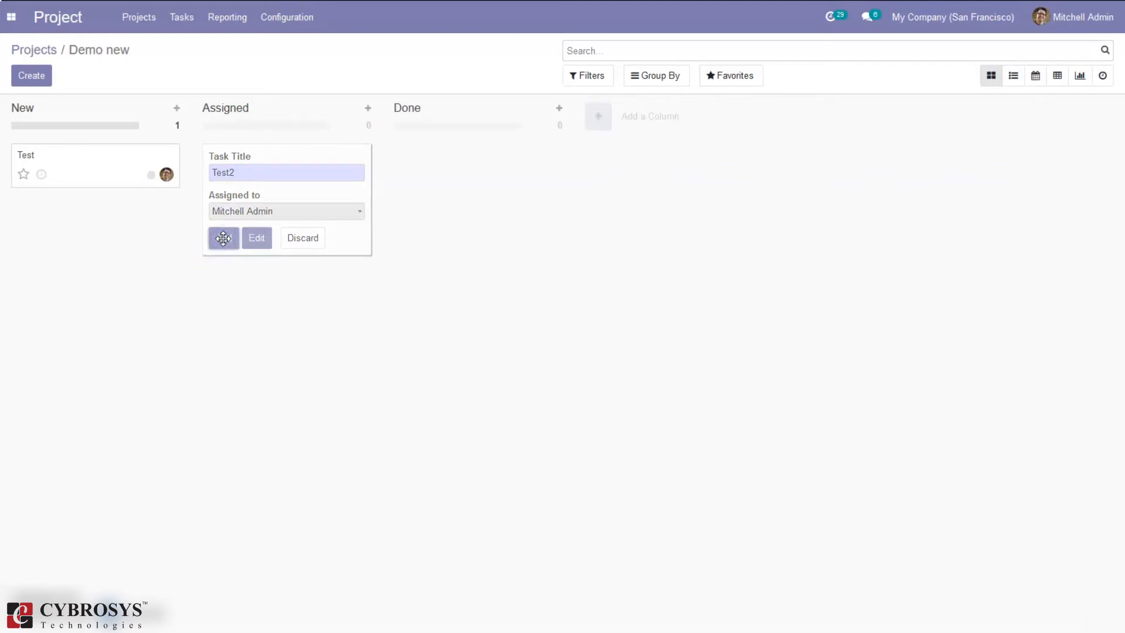
{"action": "left_click", "coordinate": [223, 238]}
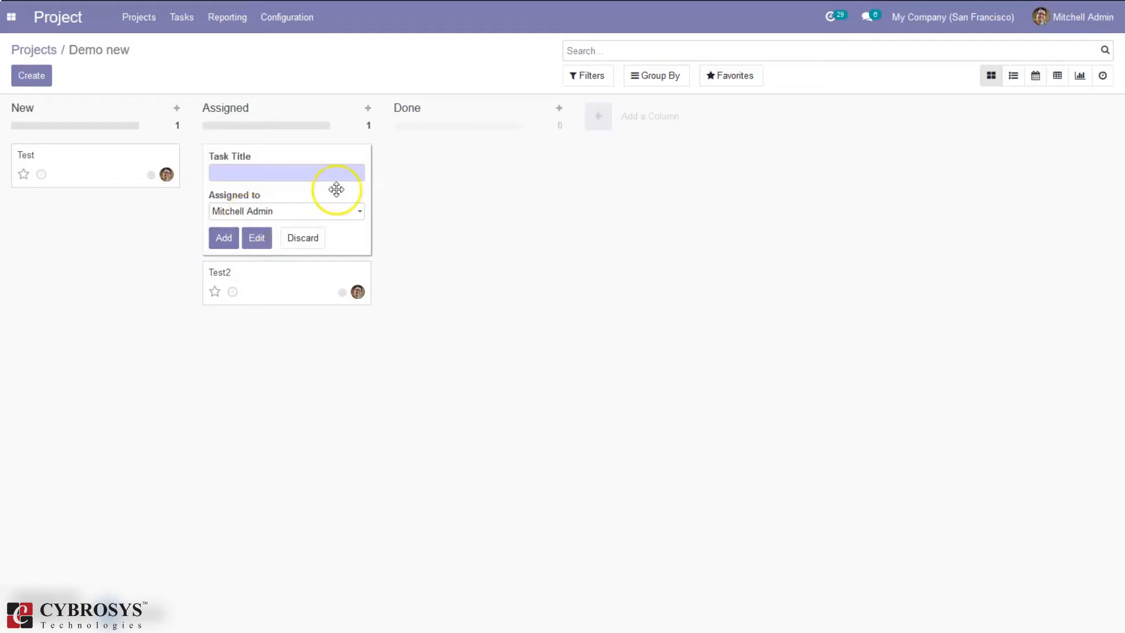
{"action": "left_click", "coordinate": [302, 238]}
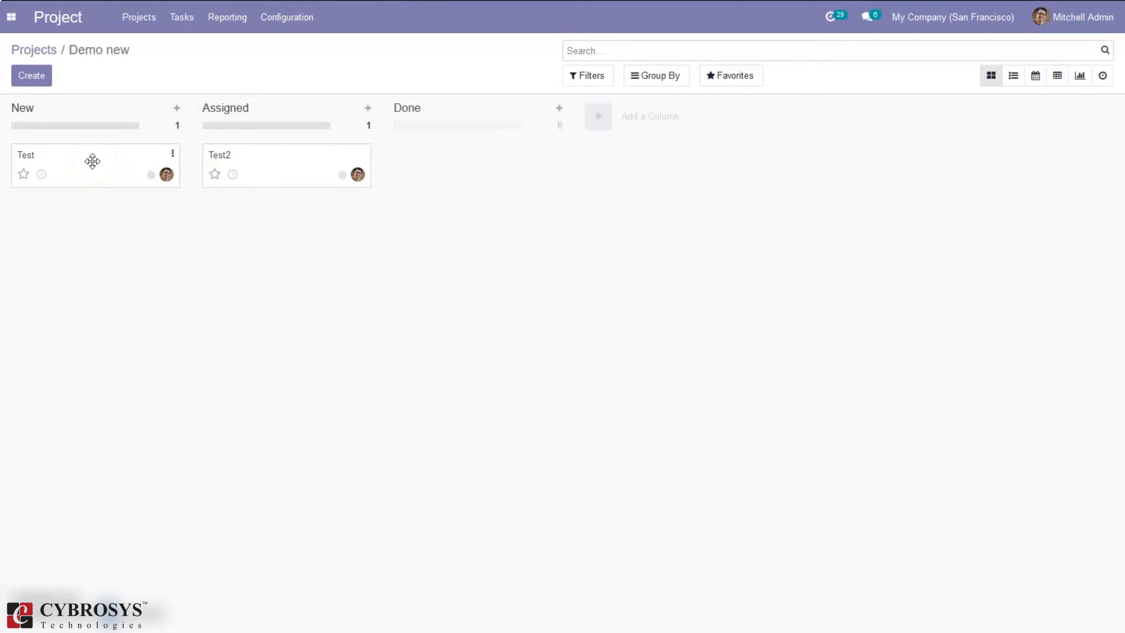
- Drag the Test card from New into the Assigned column
{"action": "left_click_drag", "start_coordinate": [91, 162], "coordinate": [266, 217]}
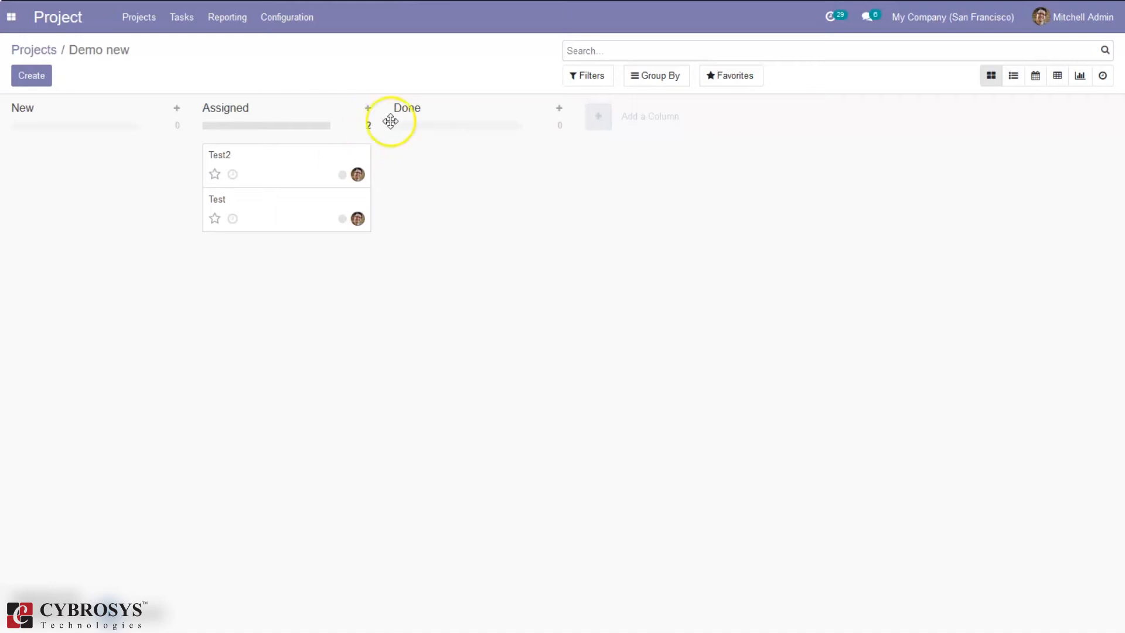
{"action": "mouse_move", "coordinate": [351, 274]}
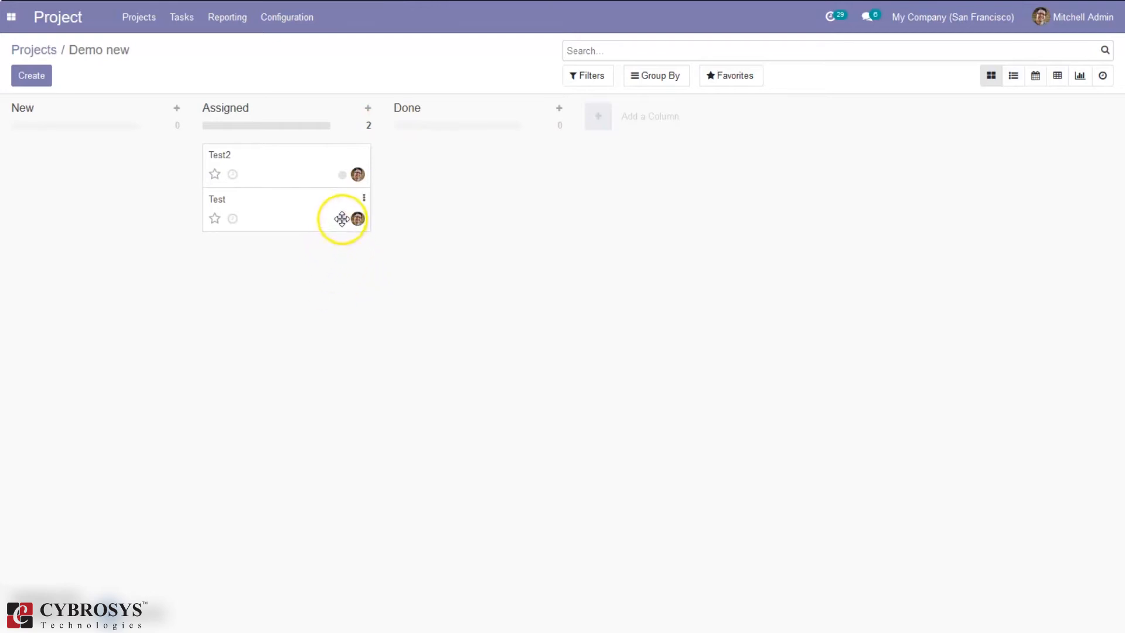
- Mark Test as Ready and set Test2 to Blocked, then back to In Progress
{"action": "left_click", "coordinate": [341, 218]}
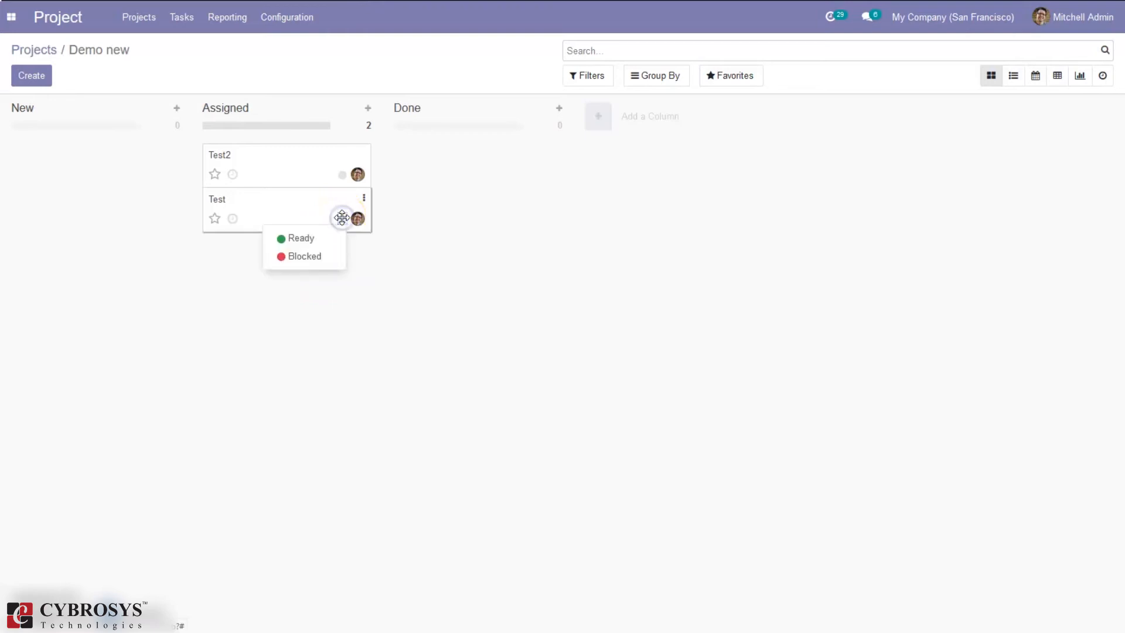
{"action": "mouse_move", "coordinate": [314, 242]}
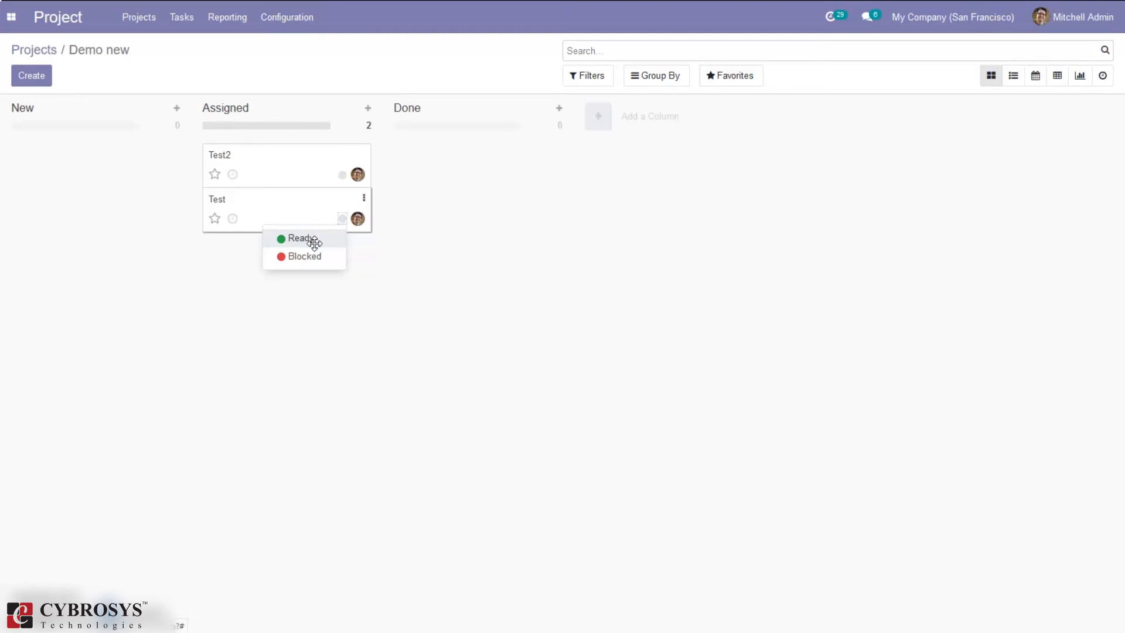
{"action": "left_click", "coordinate": [300, 238]}
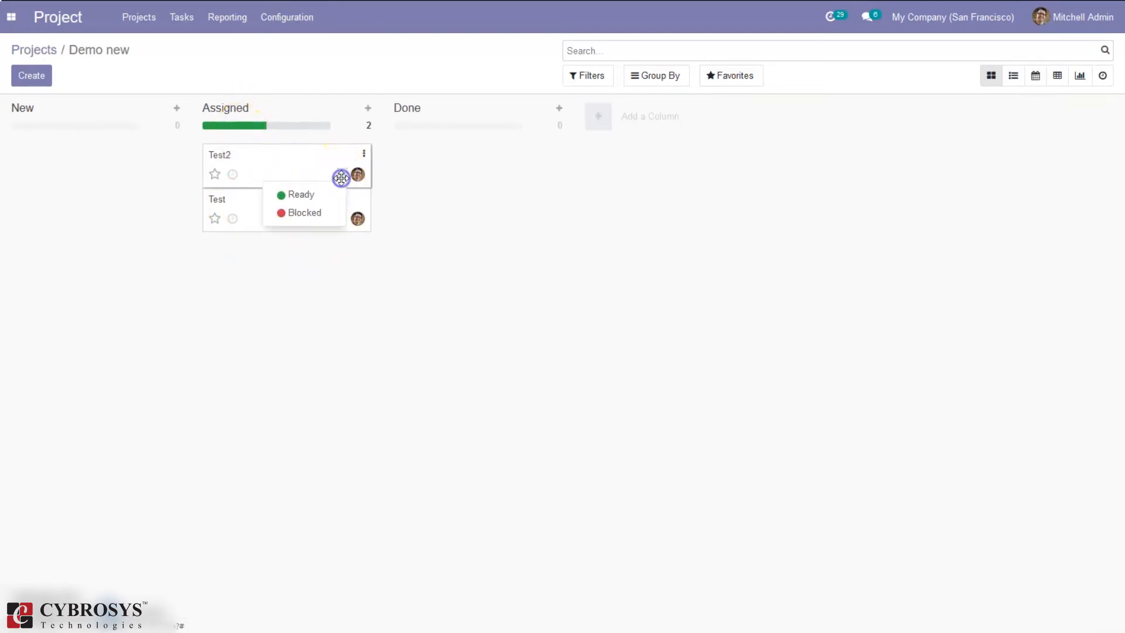
{"action": "left_click", "coordinate": [301, 195]}
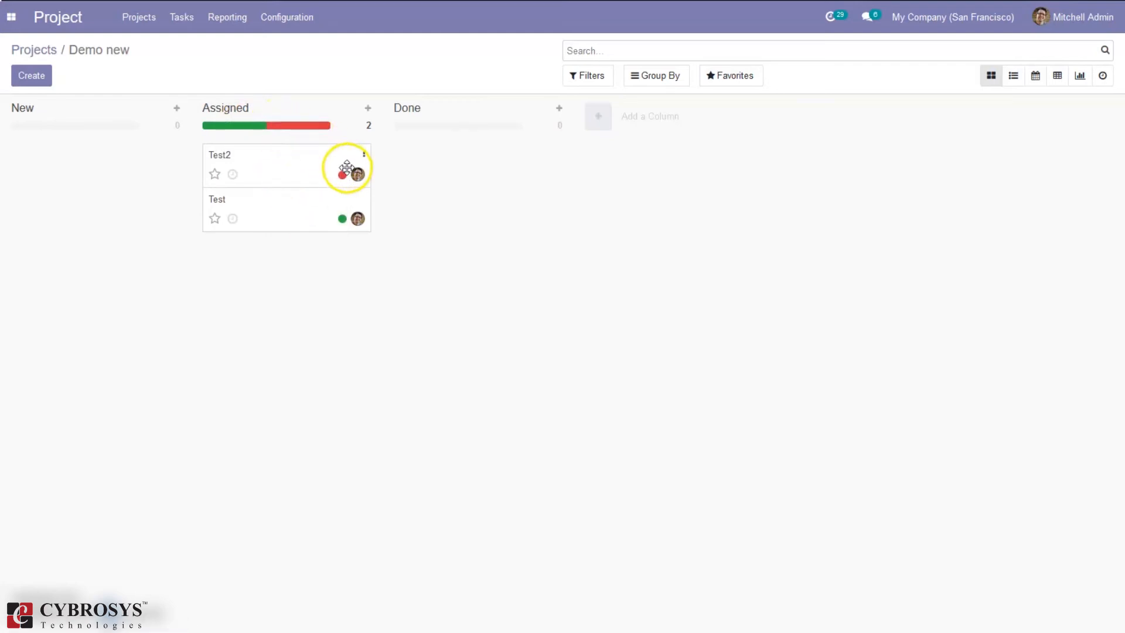
{"action": "left_click", "coordinate": [342, 175]}
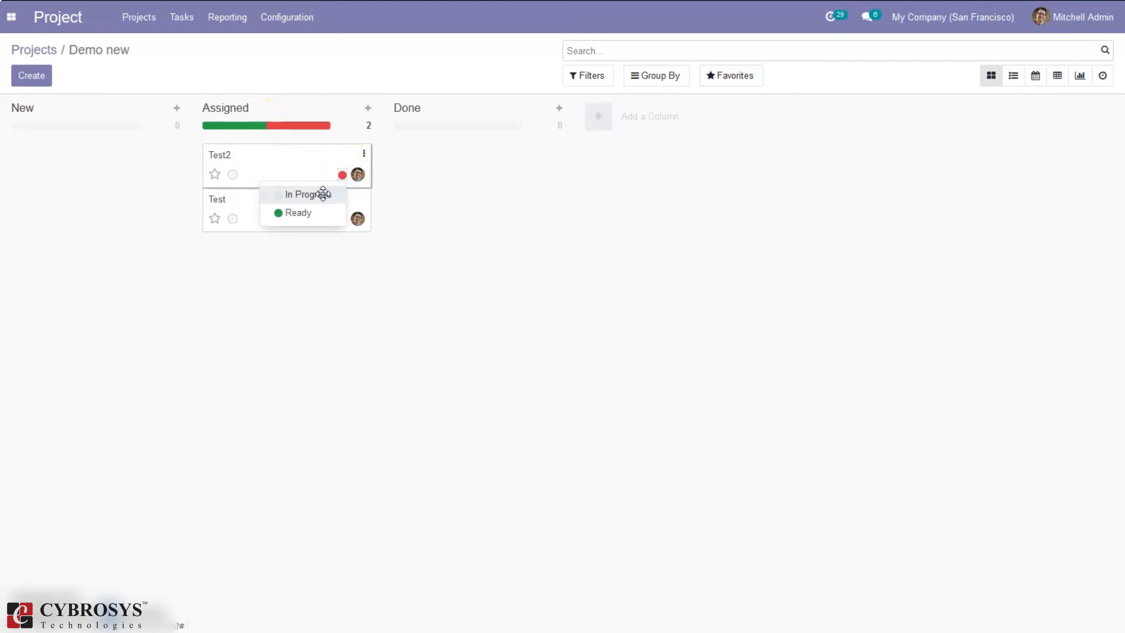
{"action": "left_click", "coordinate": [299, 213]}
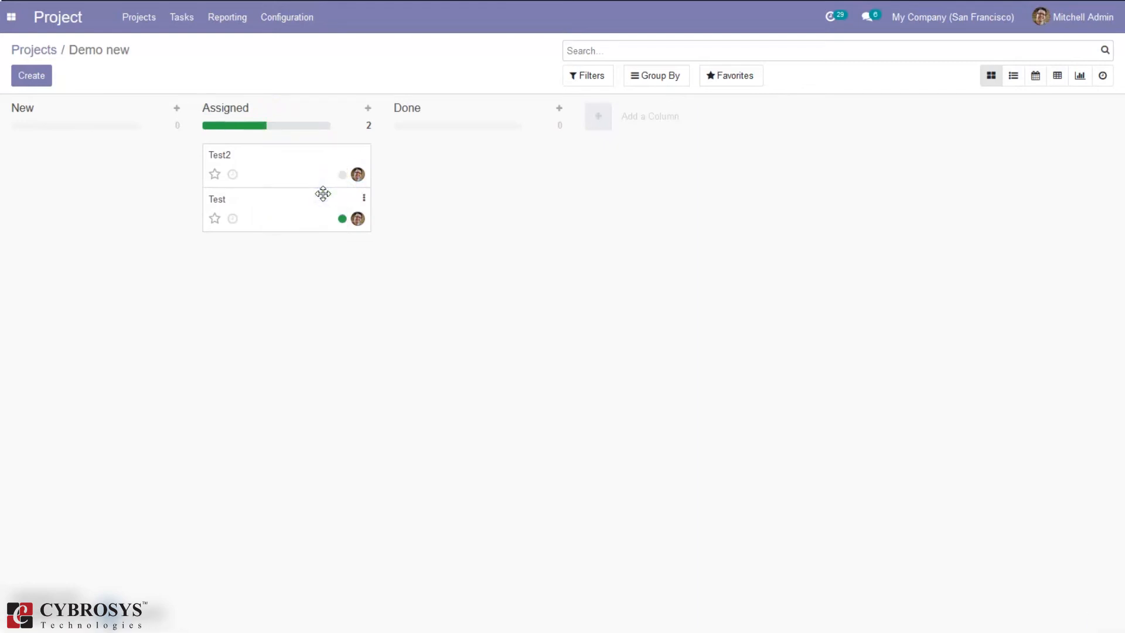
{"action": "mouse_move", "coordinate": [309, 124]}
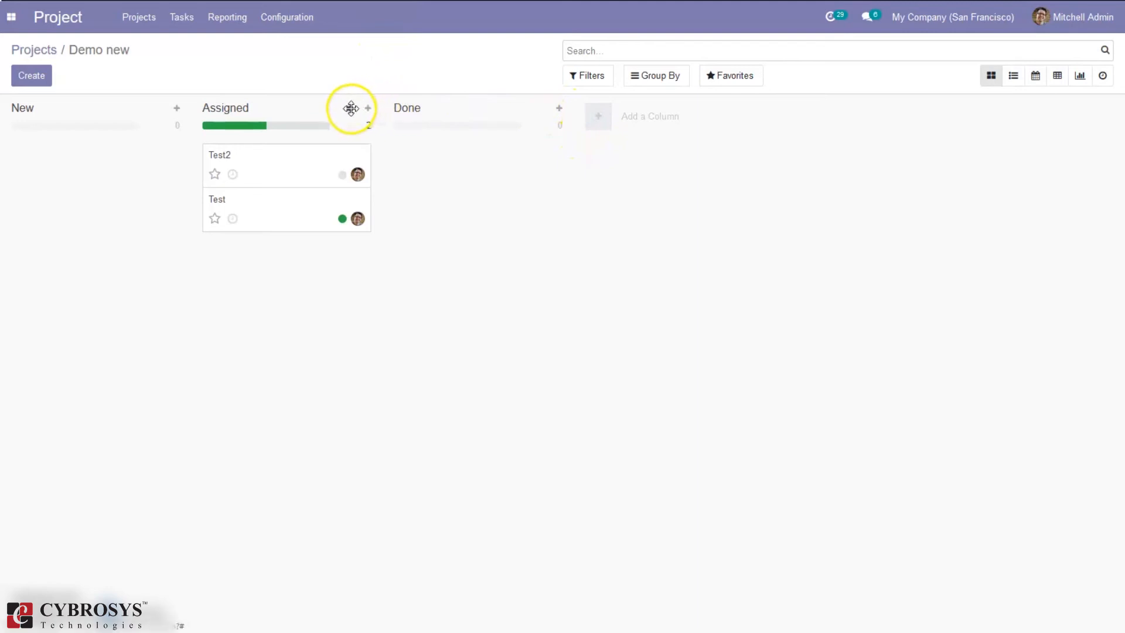
- Open the Assigned column's Edit Stage settings from its gear menu
{"action": "left_click", "coordinate": [350, 108]}
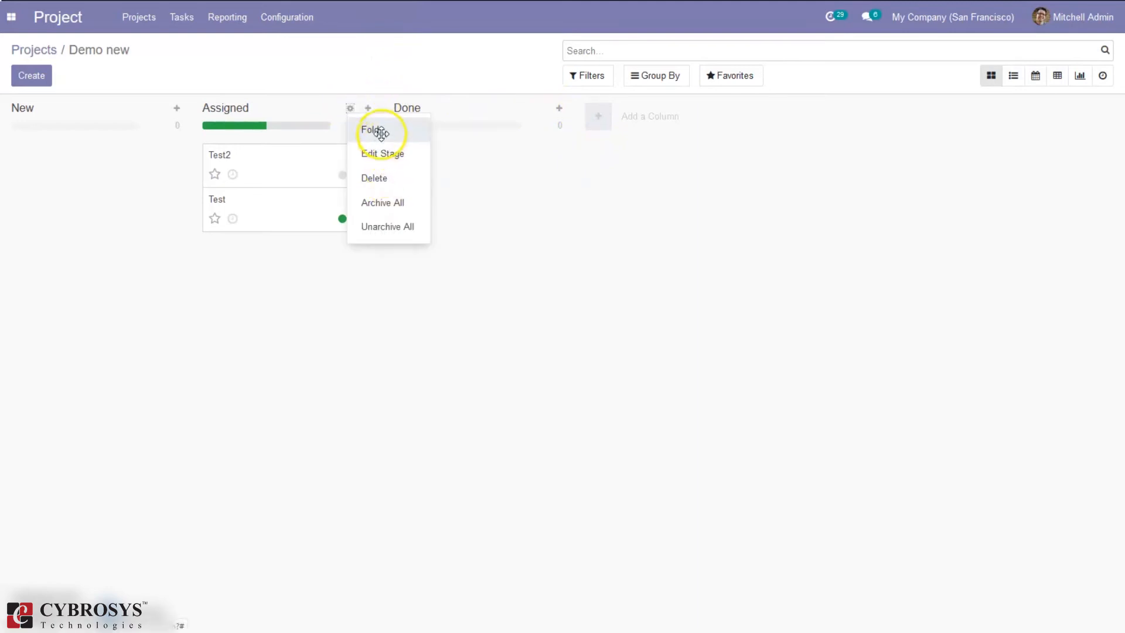
{"action": "left_click", "coordinate": [373, 130]}
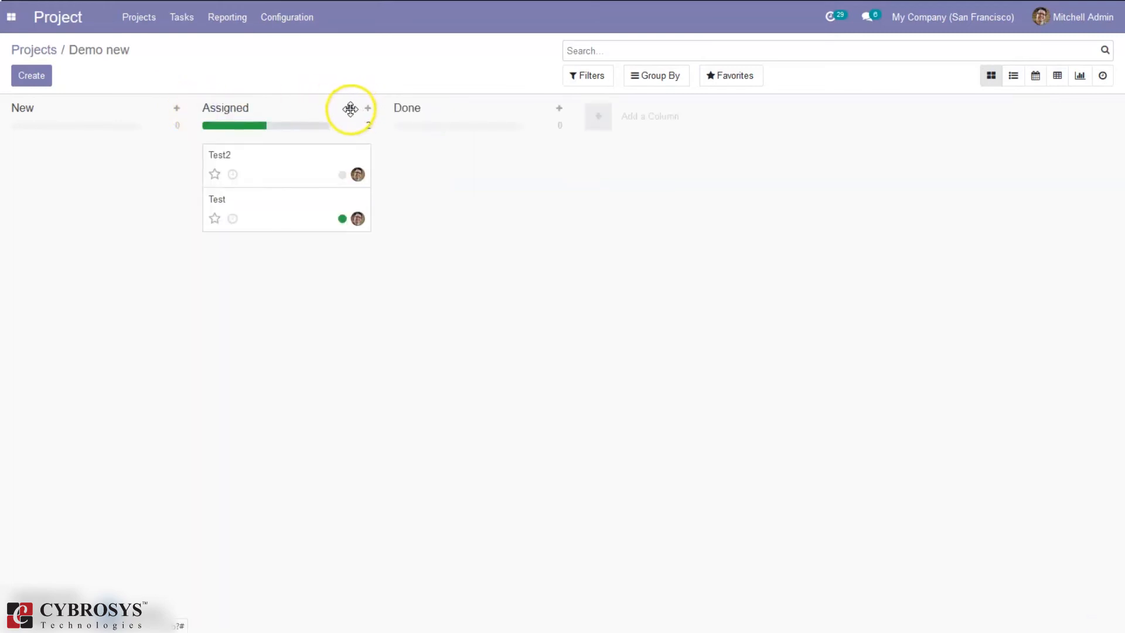
{"action": "left_click", "coordinate": [350, 108]}
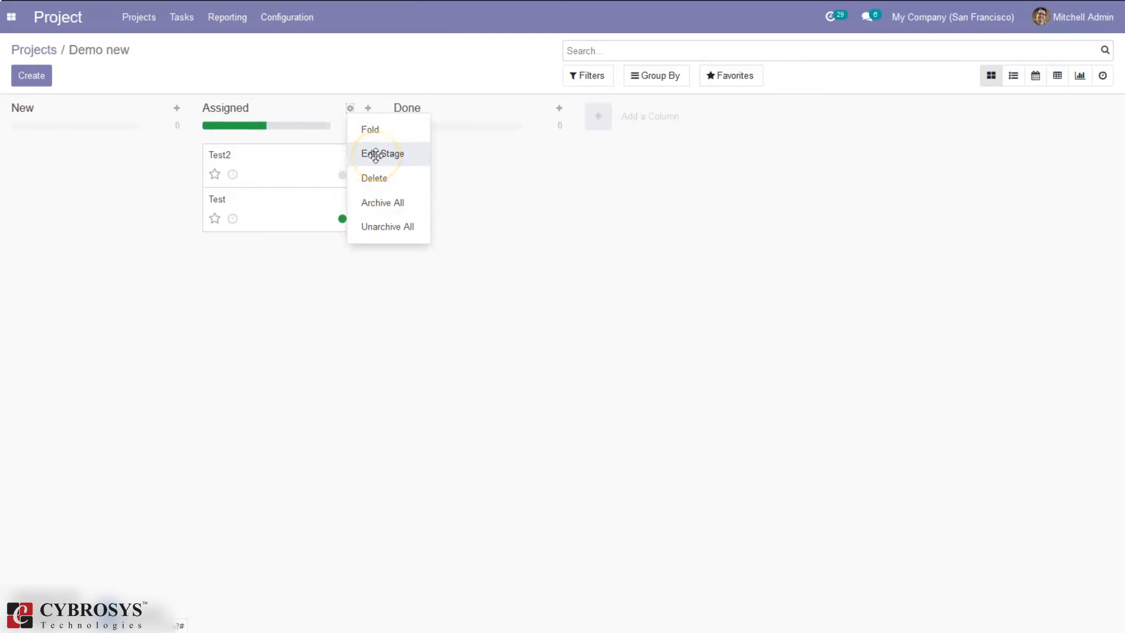
{"action": "left_click", "coordinate": [382, 153]}
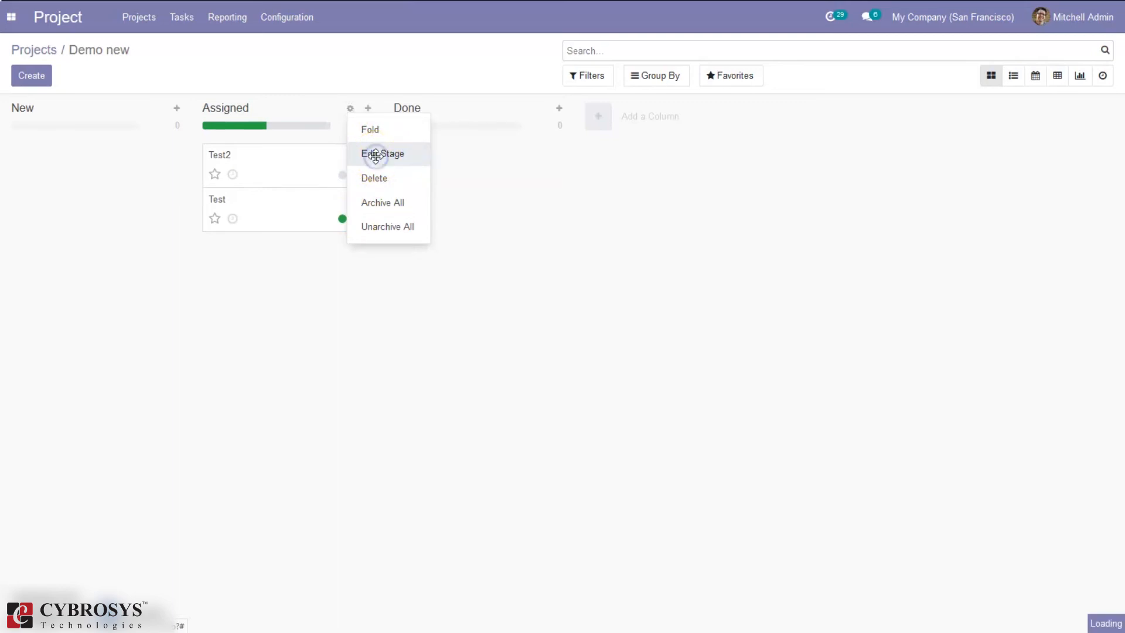
- Choose Task: Rating Request as the Assigned stage's rating email template
{"action": "left_click", "coordinate": [382, 153]}
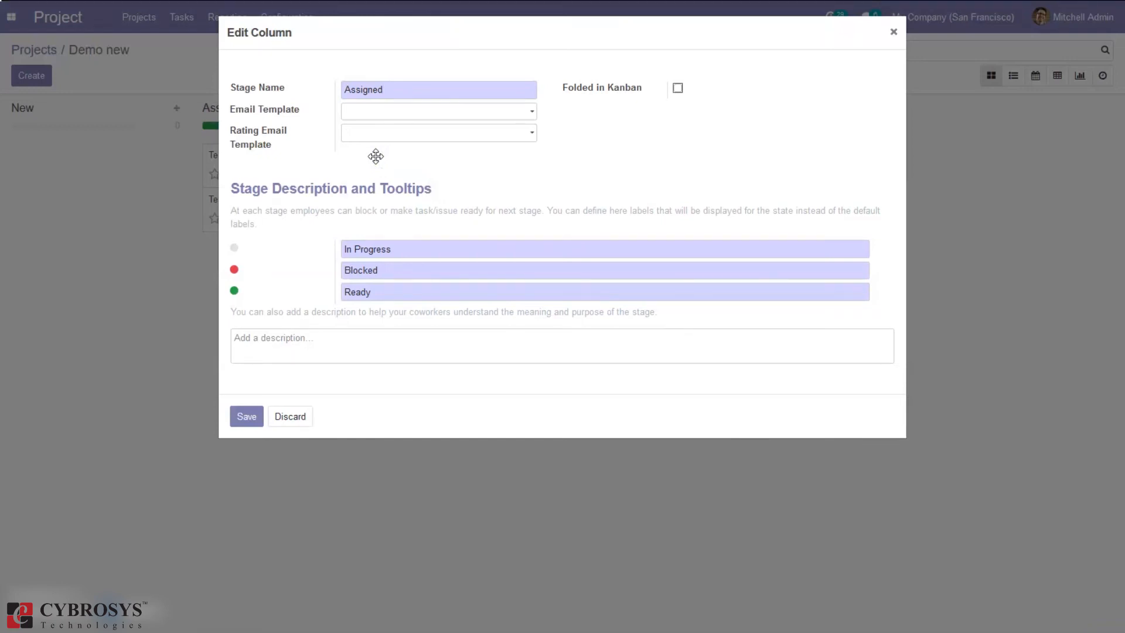
{"action": "mouse_move", "coordinate": [258, 137]}
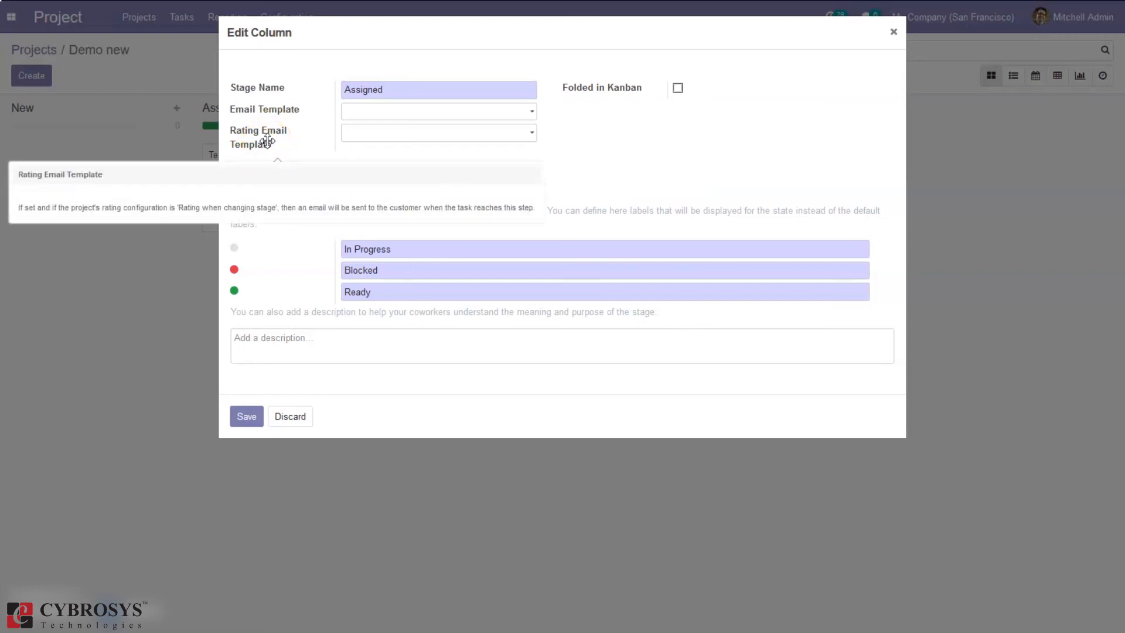
{"action": "left_click", "coordinate": [437, 89]}
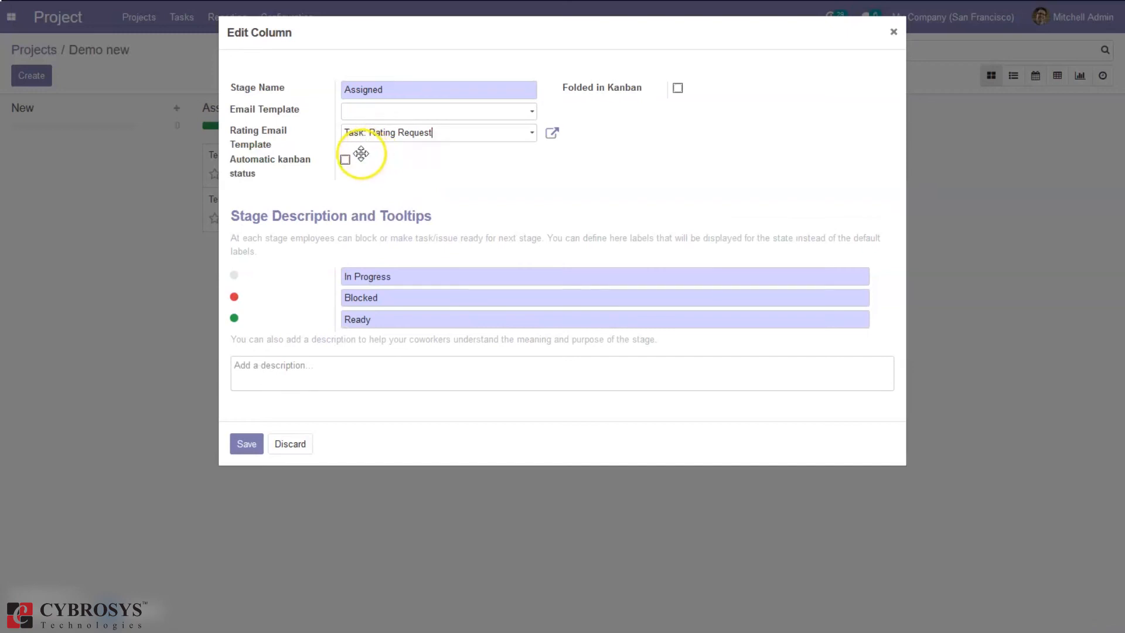
{"action": "mouse_move", "coordinate": [271, 165]}
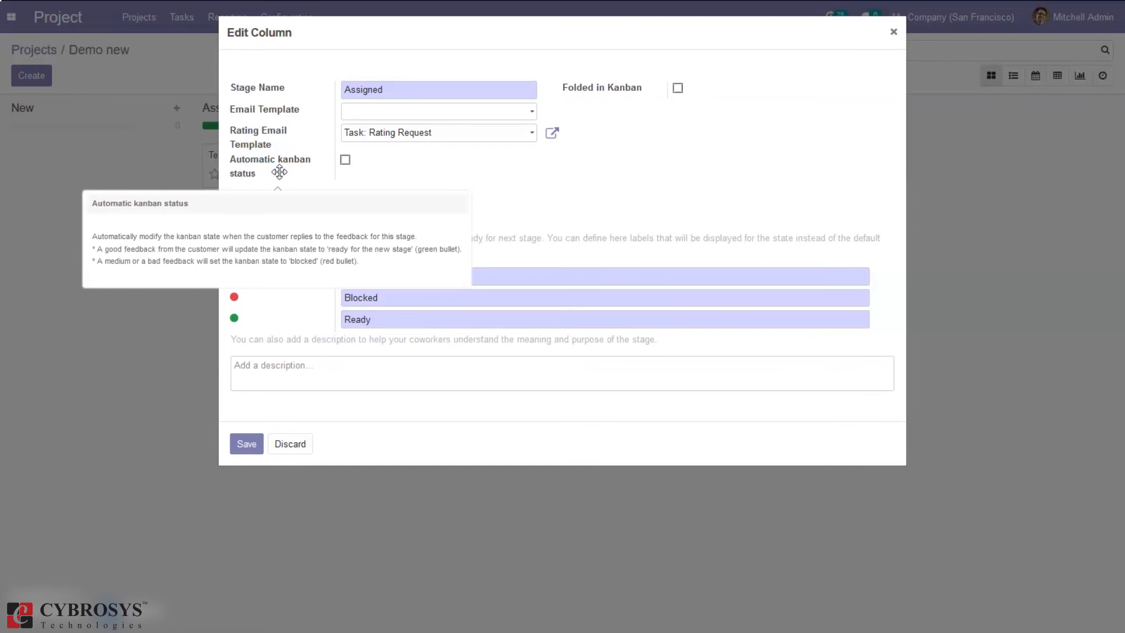
- Turn on Automatic kanban status for the Assigned stage and save its settings
{"action": "left_click", "coordinate": [437, 133]}
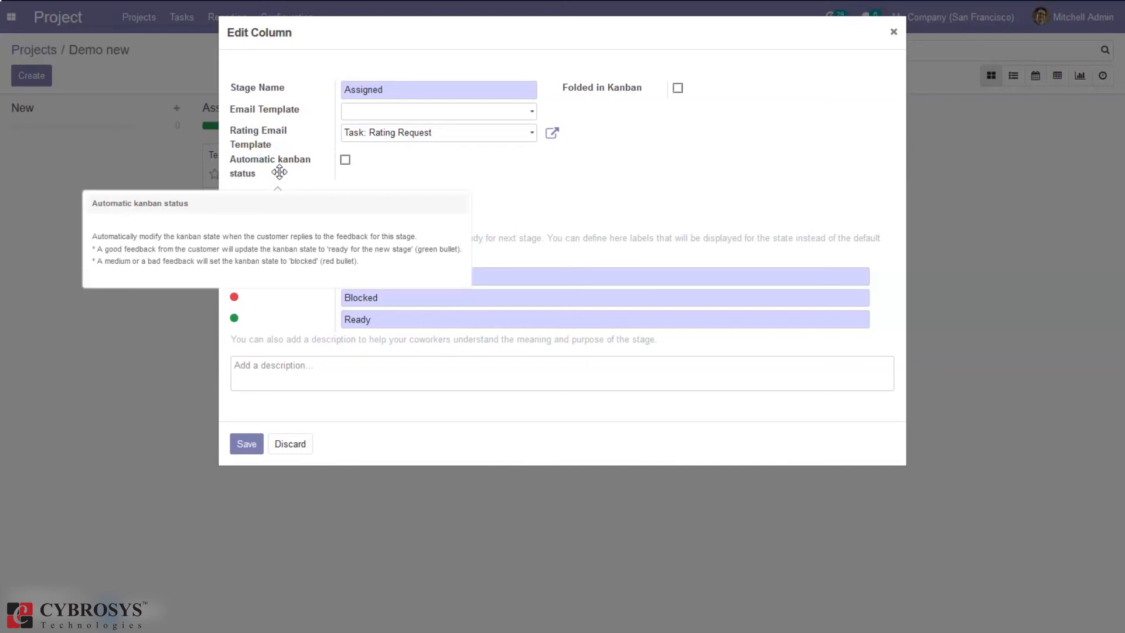
{"action": "mouse_move", "coordinate": [590, 208]}
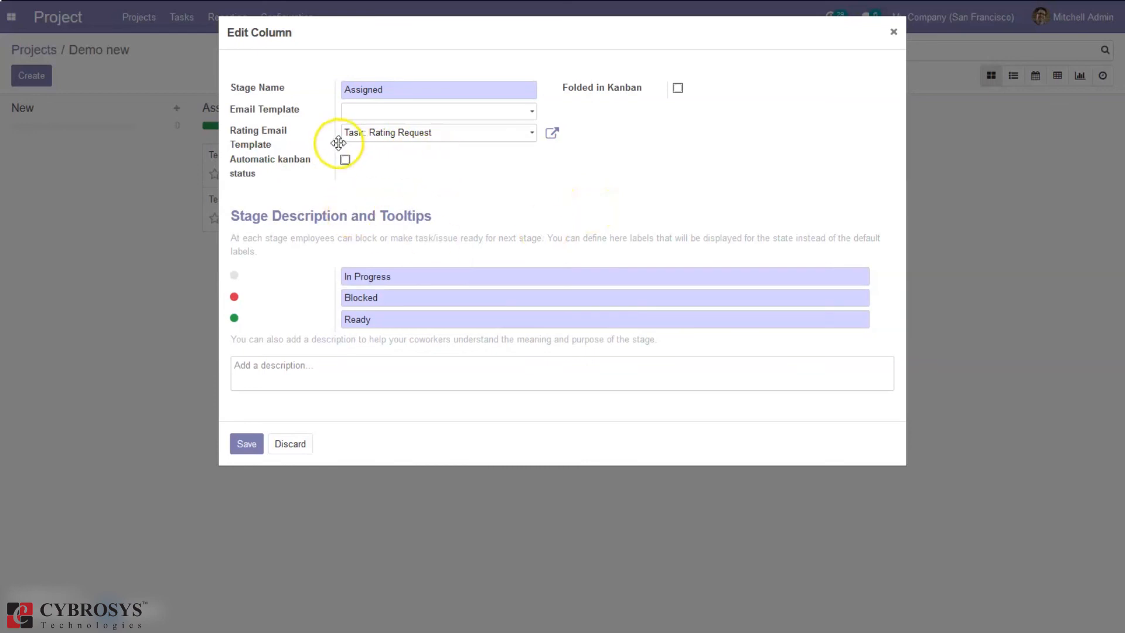
{"action": "left_click", "coordinate": [344, 160]}
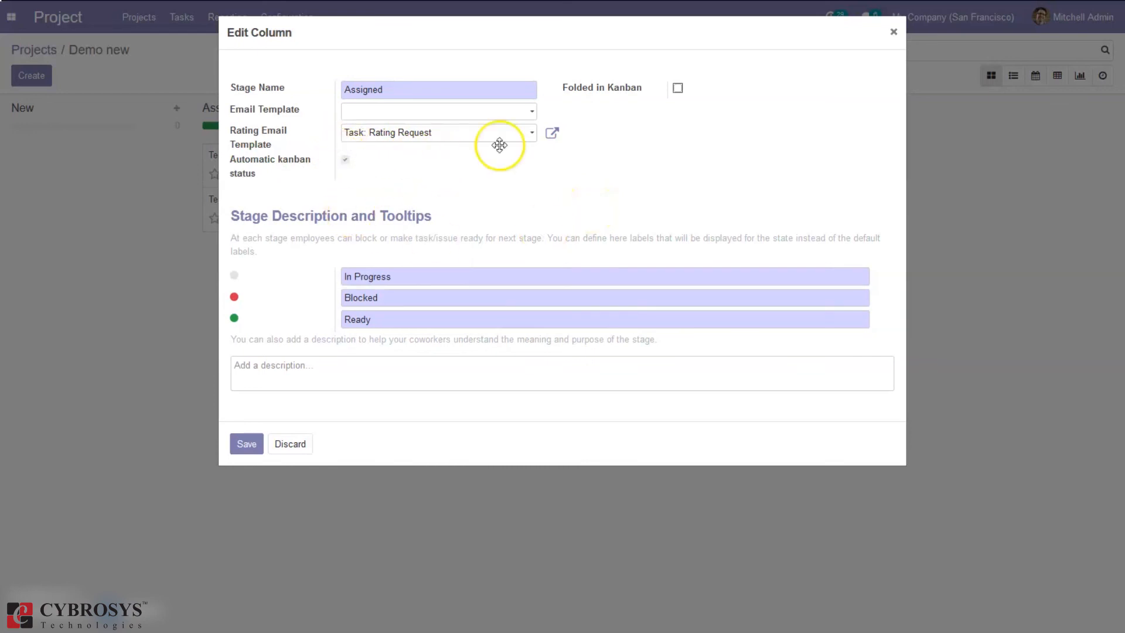
{"action": "mouse_move", "coordinate": [600, 94]}
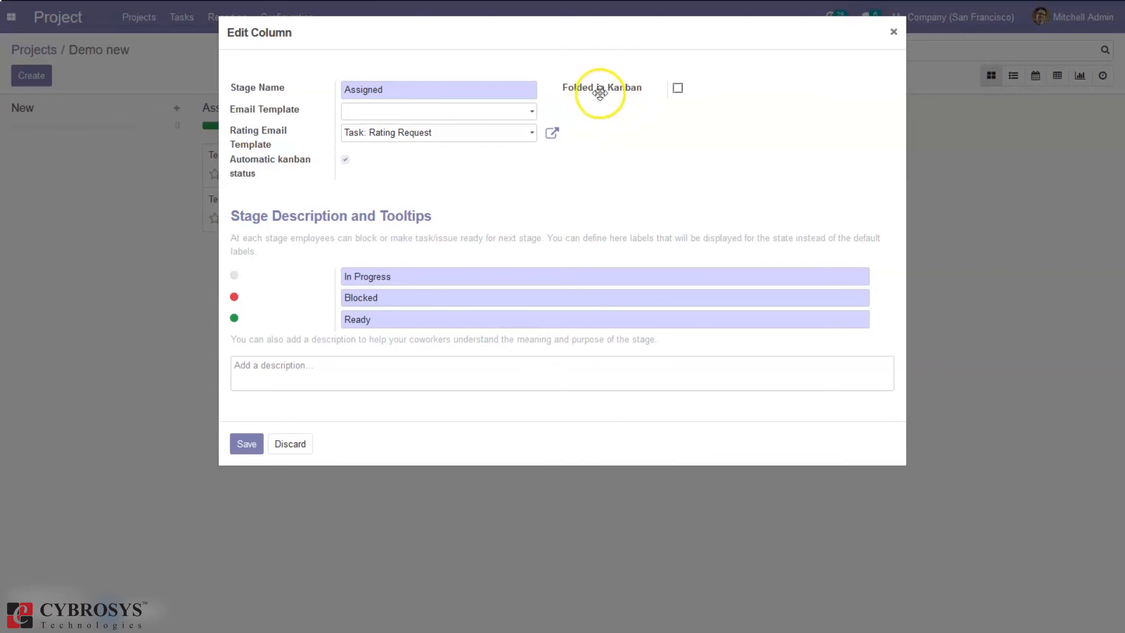
{"action": "mouse_move", "coordinate": [659, 95]}
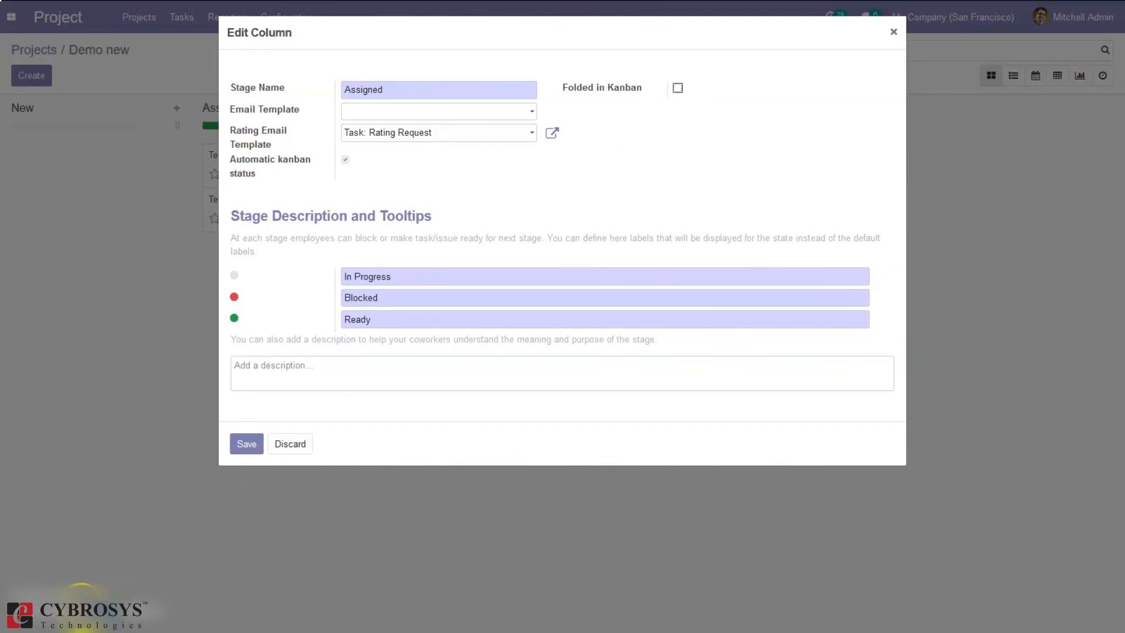
{"action": "mouse_move", "coordinate": [584, 263]}
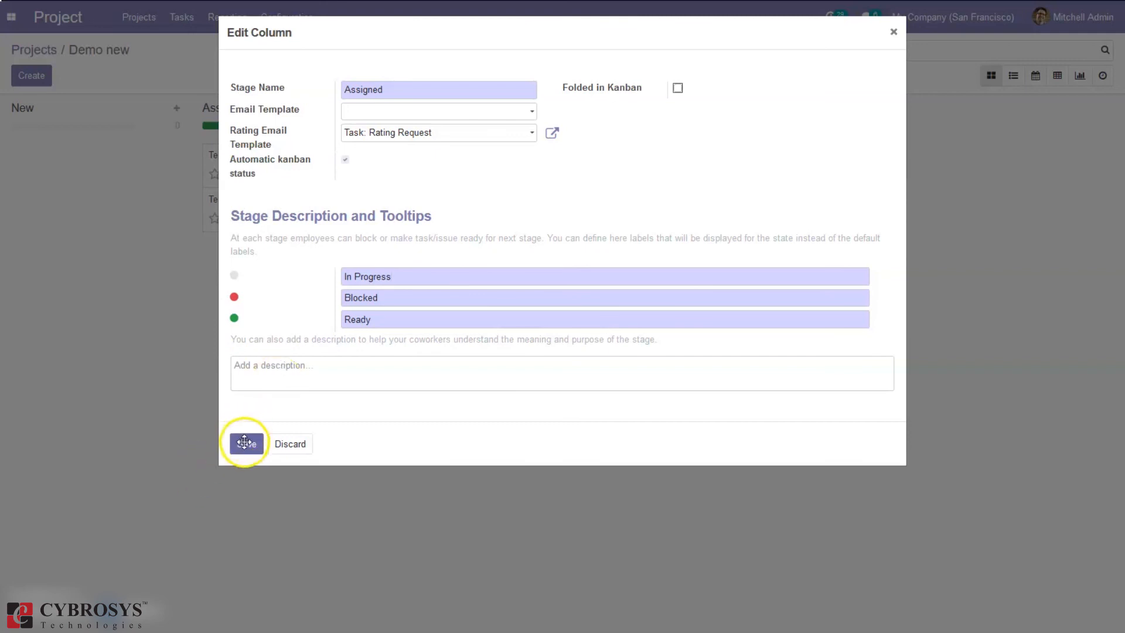
{"action": "left_click", "coordinate": [245, 444]}
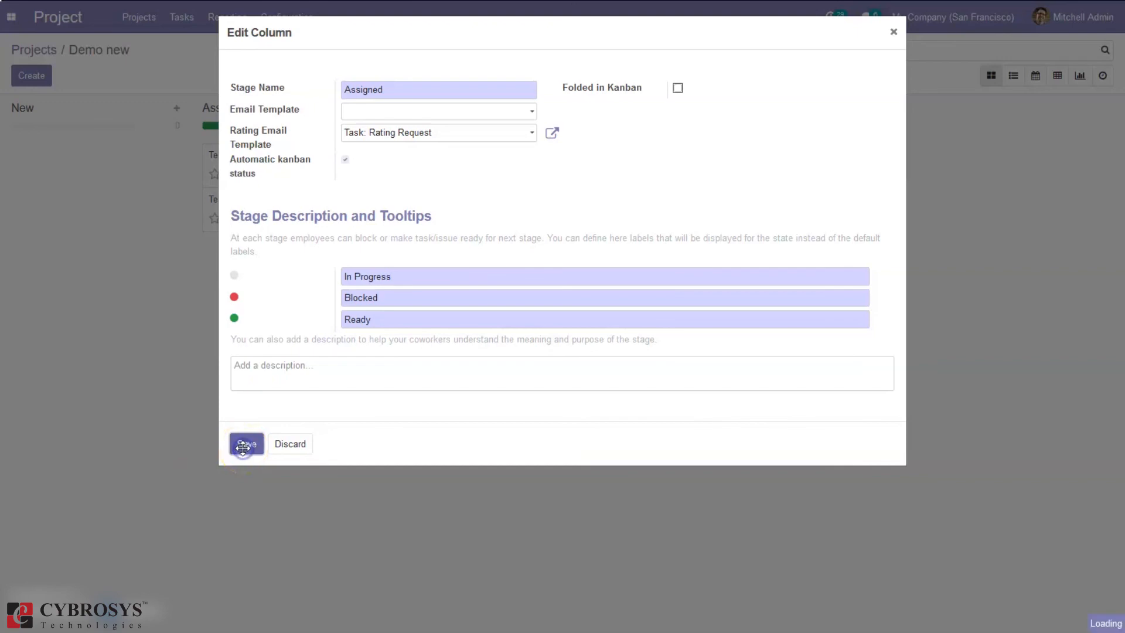
- Move the Test task from Assigned into the Done column
{"action": "left_click", "coordinate": [245, 443]}
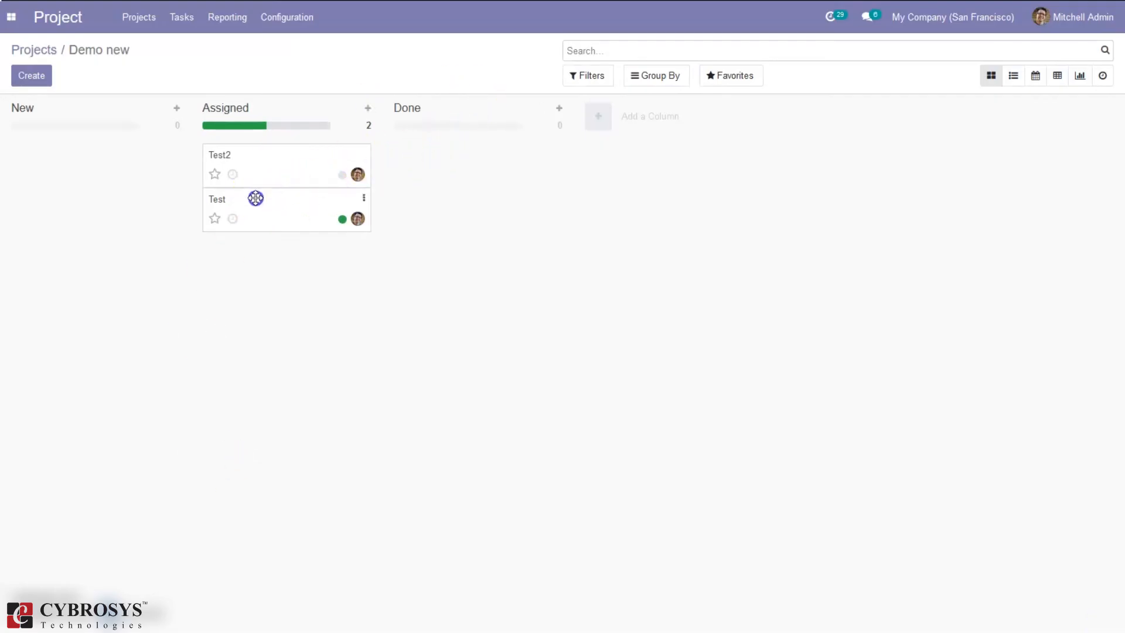
{"action": "left_click_drag", "start_coordinate": [256, 199], "coordinate": [306, 212]}
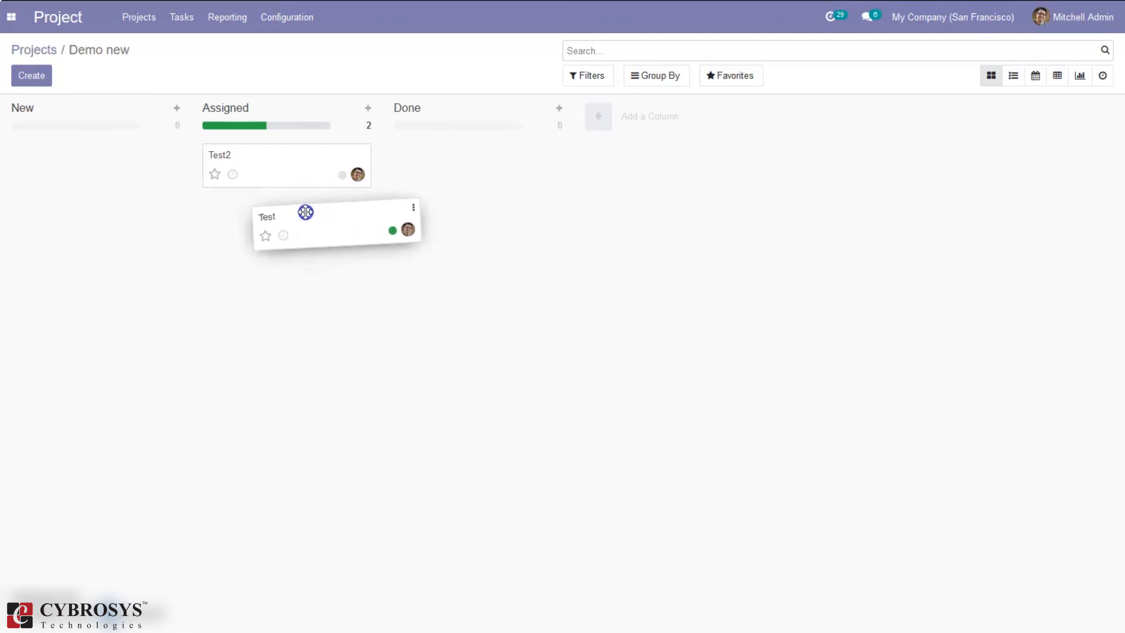
{"action": "left_click_drag", "start_coordinate": [305, 212], "coordinate": [443, 165]}
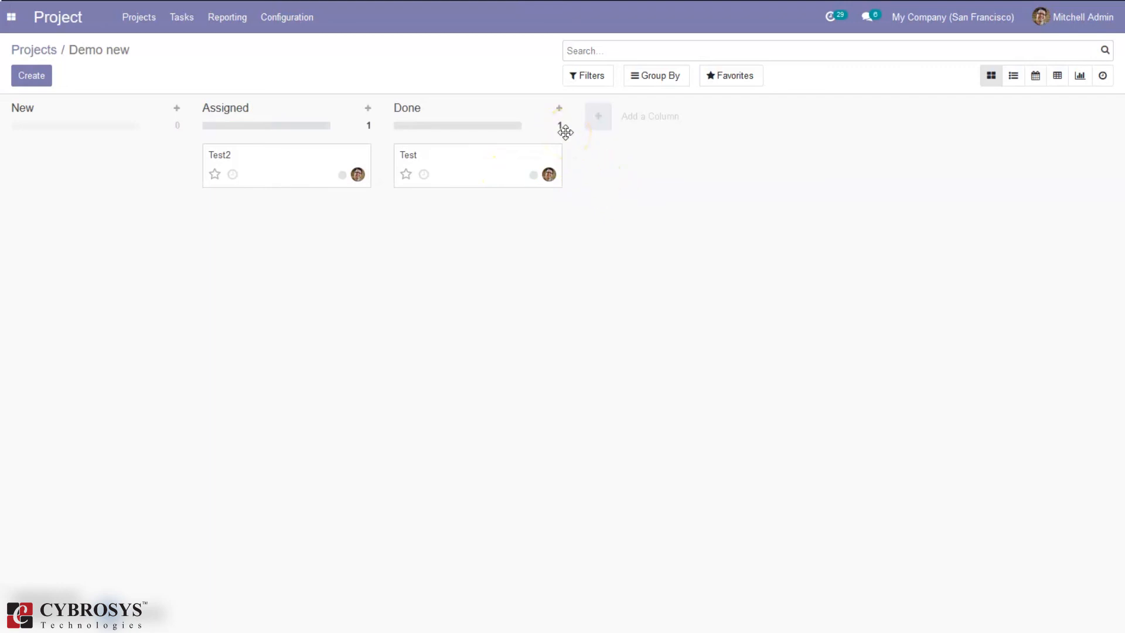
{"action": "mouse_move", "coordinate": [463, 151]}
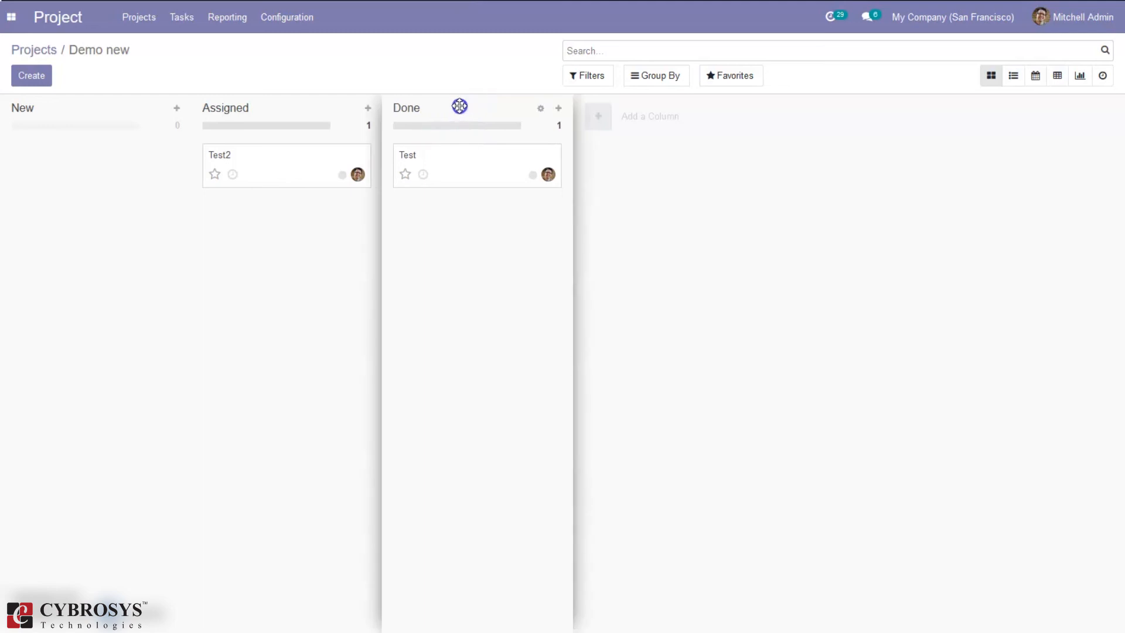
- Reorder the board so the Done column sits before Assigned
{"action": "left_click_drag", "start_coordinate": [460, 107], "coordinate": [271, 107]}
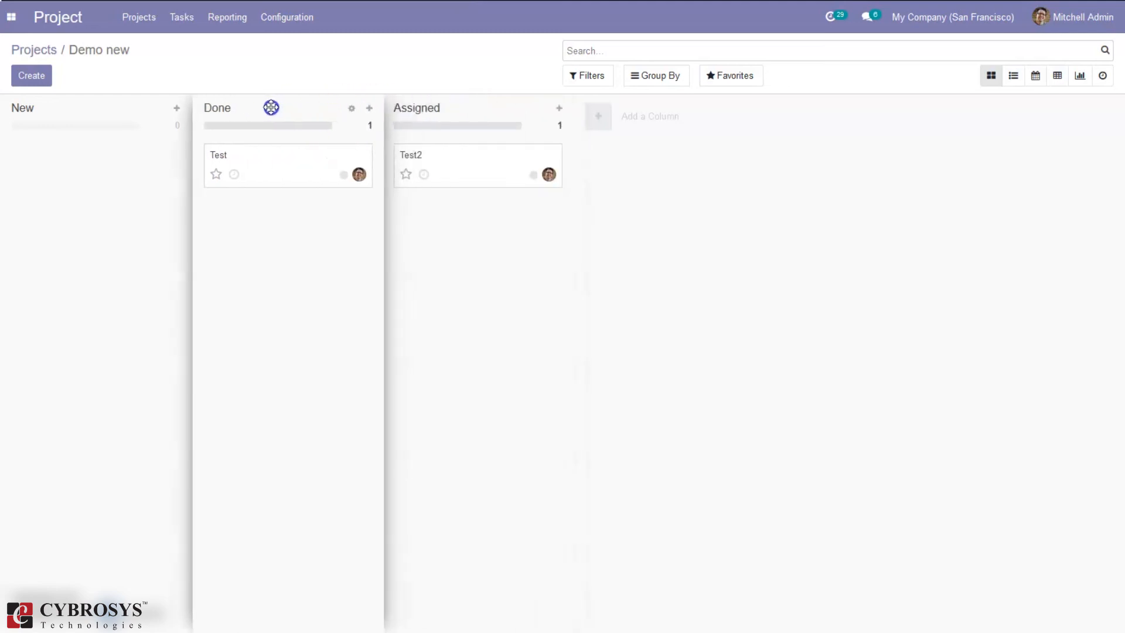